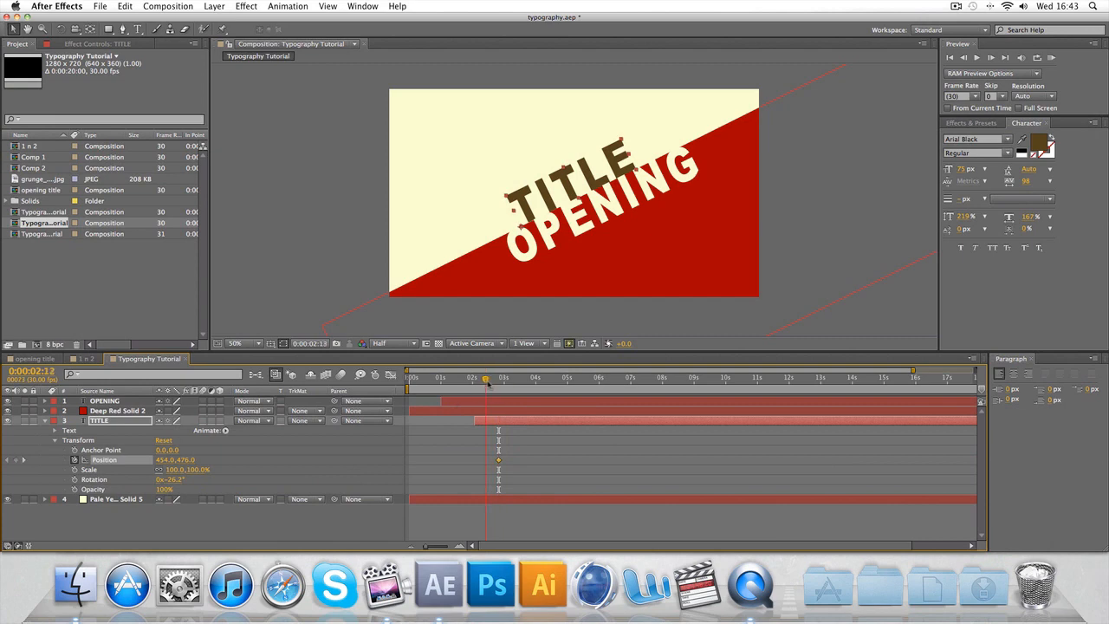
- Scrub the timeline to check TITLE sliding into place between about 0:02 and 0:03
{"action": "left_click_drag", "start_coordinate": [485, 378], "coordinate": [477, 379]}
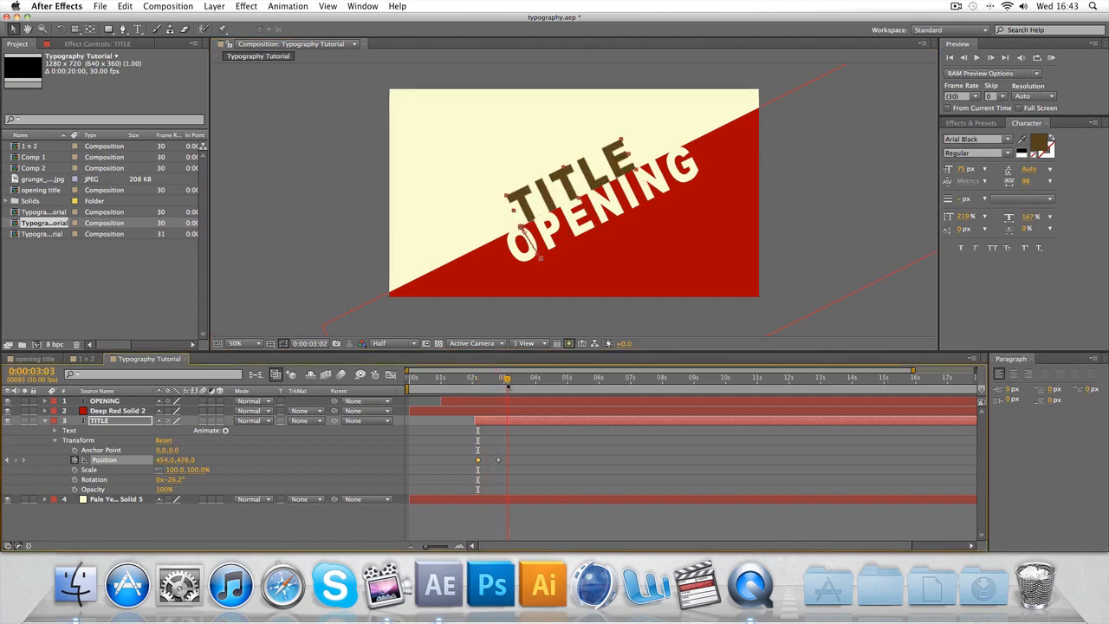
{"action": "left_click", "coordinate": [407, 376]}
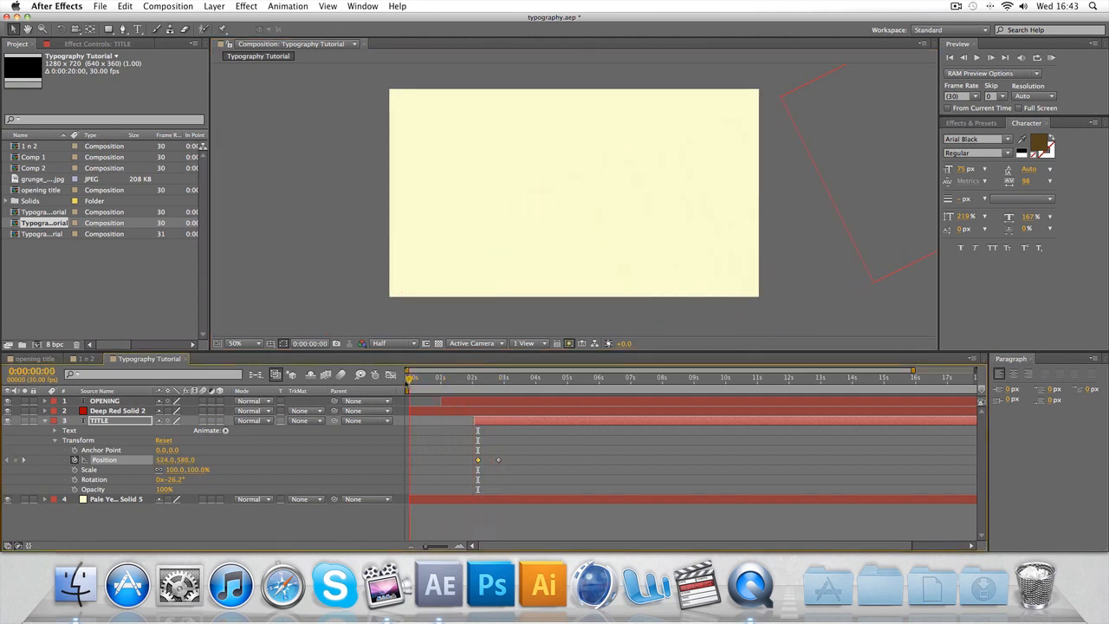
{"action": "left_click", "coordinate": [506, 377]}
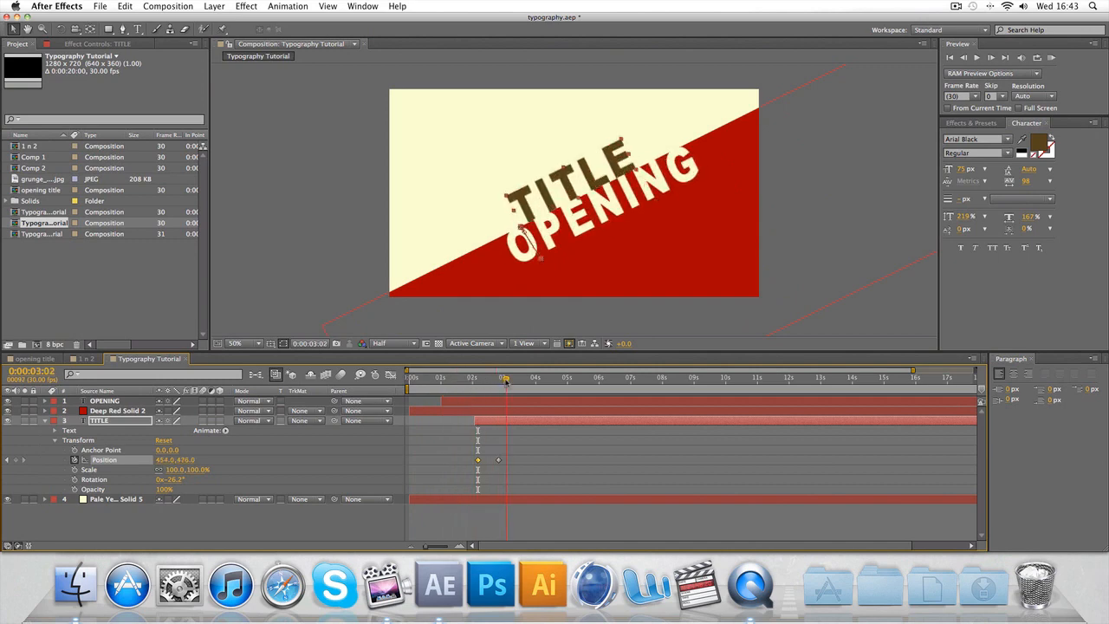
{"action": "left_click", "coordinate": [564, 376]}
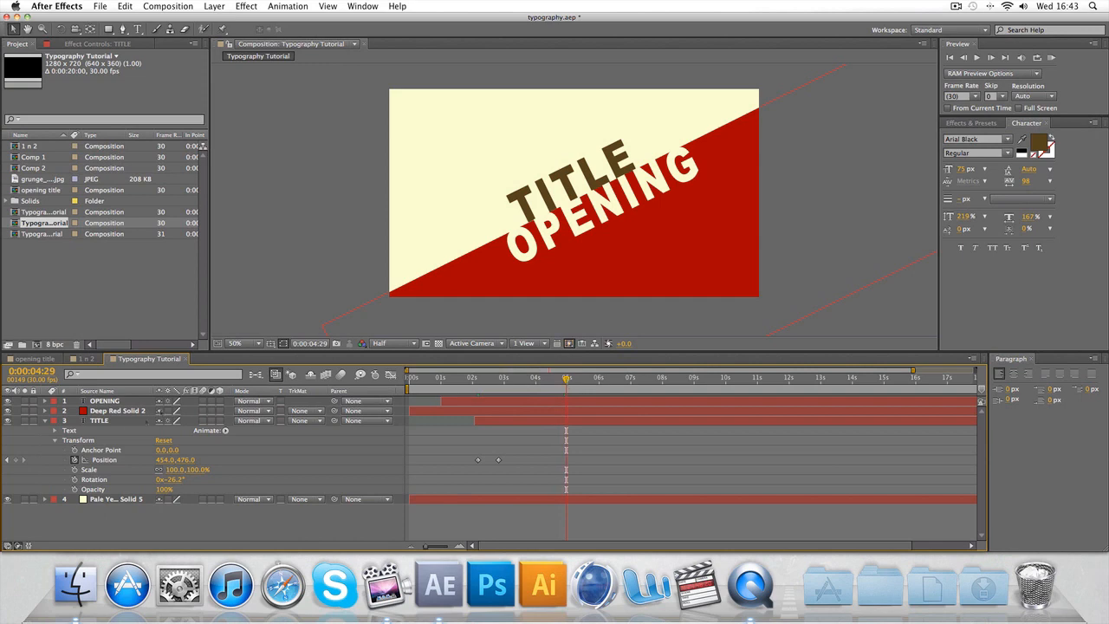
{"action": "left_click", "coordinate": [45, 421]}
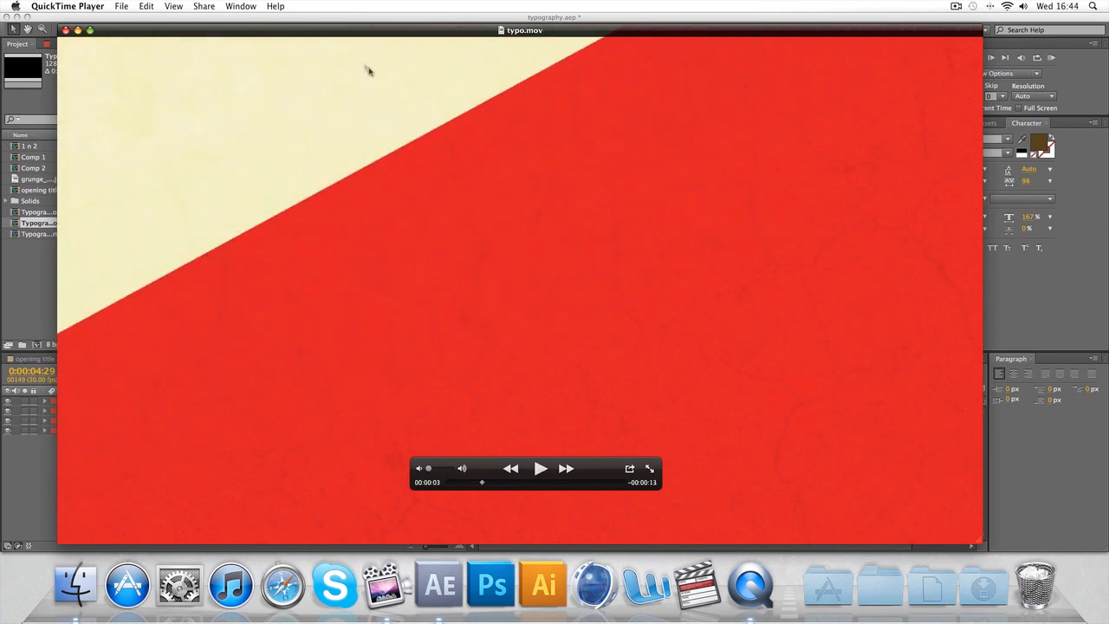
{"action": "left_click", "coordinate": [540, 468]}
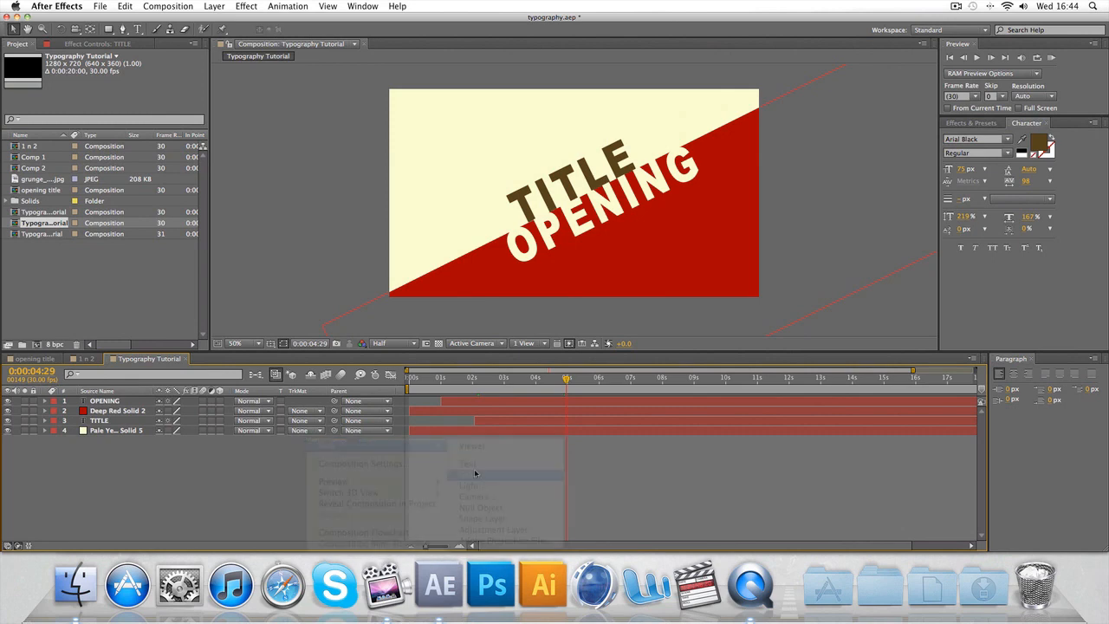
- Create a new full-frame deep red solid, Deep Red Solid 3
{"action": "left_click", "coordinate": [469, 463]}
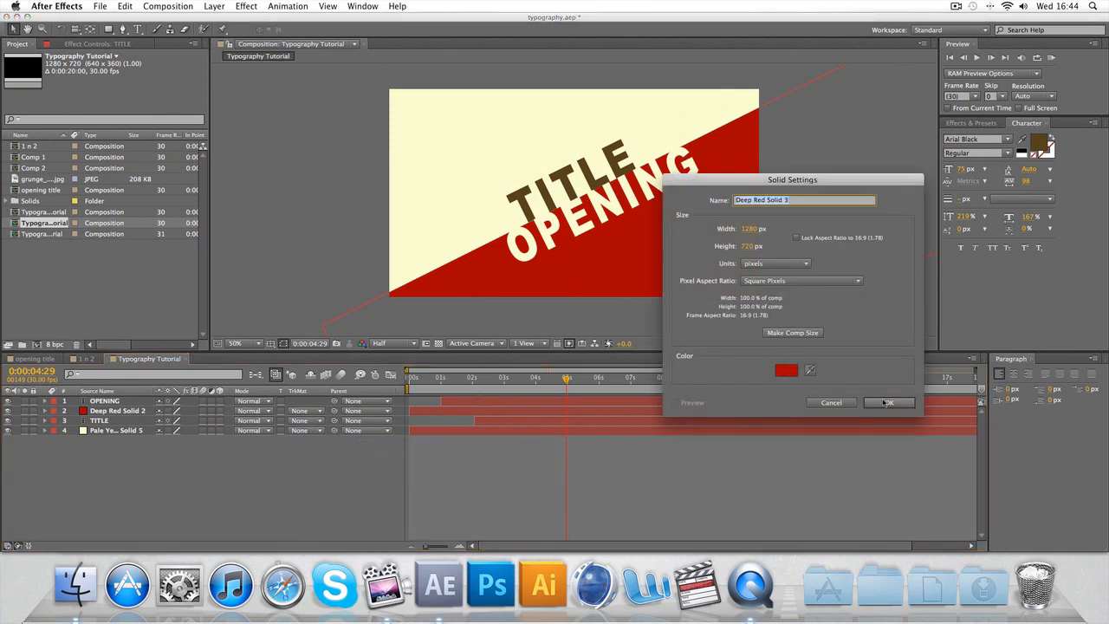
{"action": "left_click", "coordinate": [888, 402]}
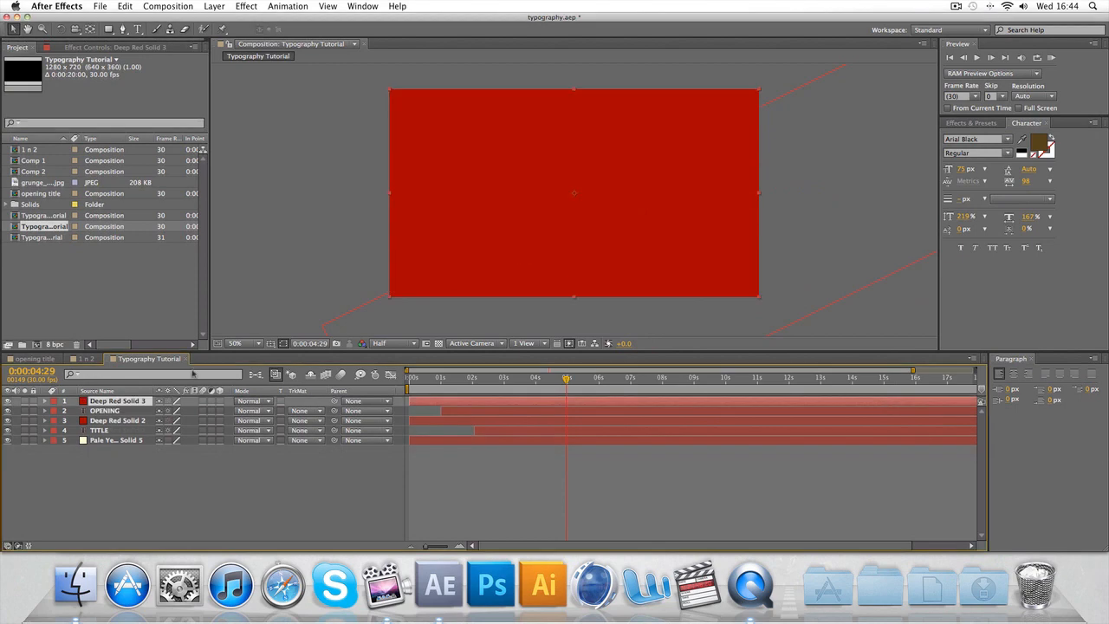
{"action": "mouse_move", "coordinate": [330, 229]}
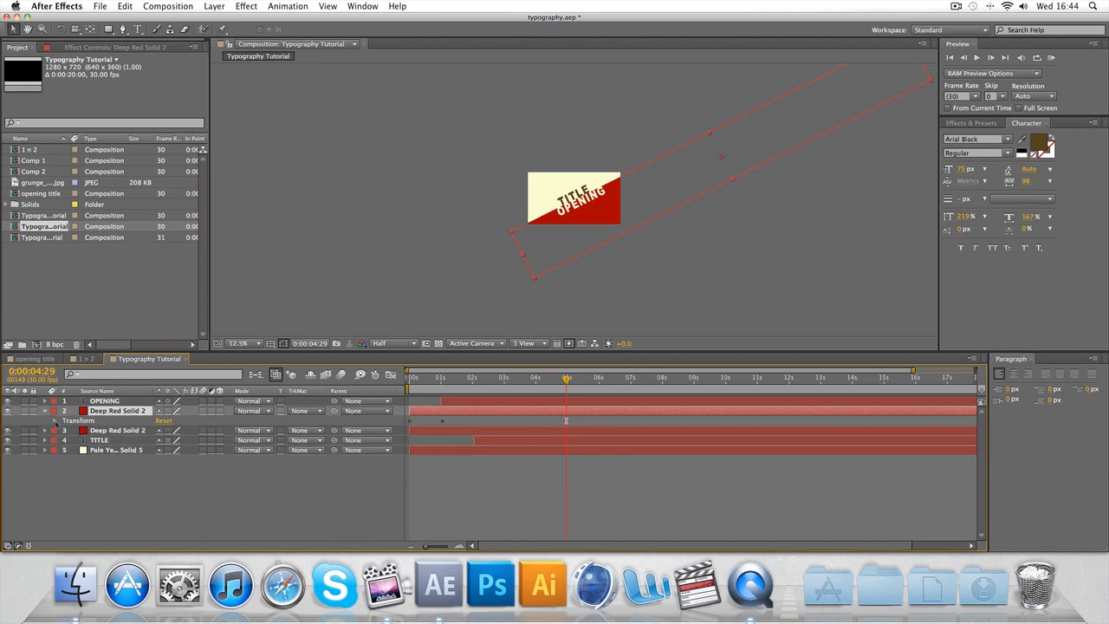
- Move the long red bar layer to the top and set the time near 0:04:24
{"action": "left_click", "coordinate": [55, 420]}
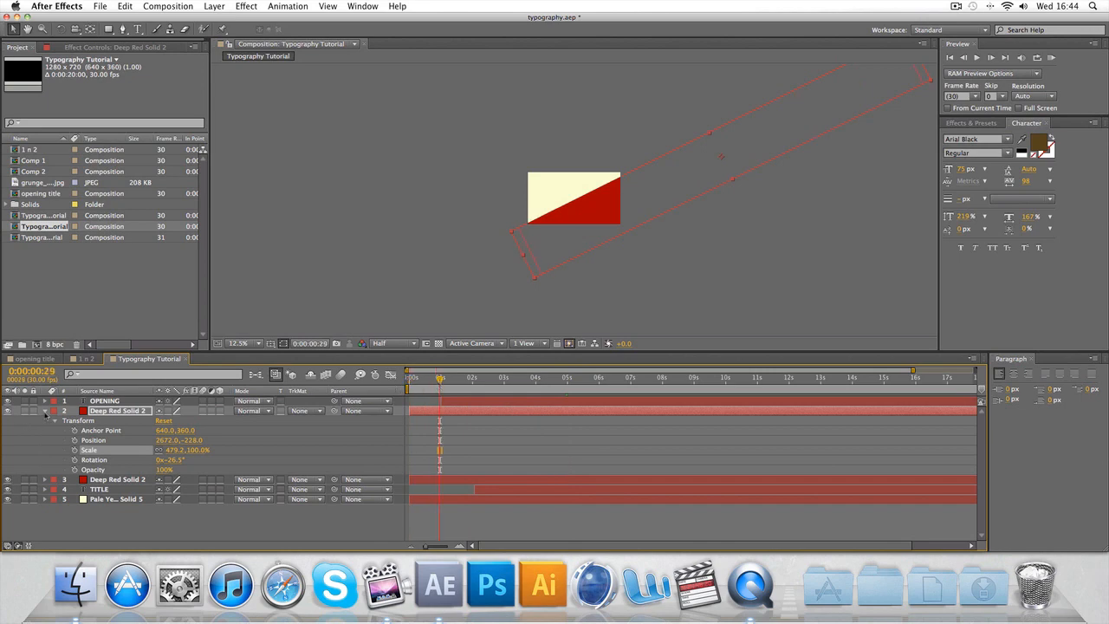
{"action": "left_click", "coordinate": [45, 409]}
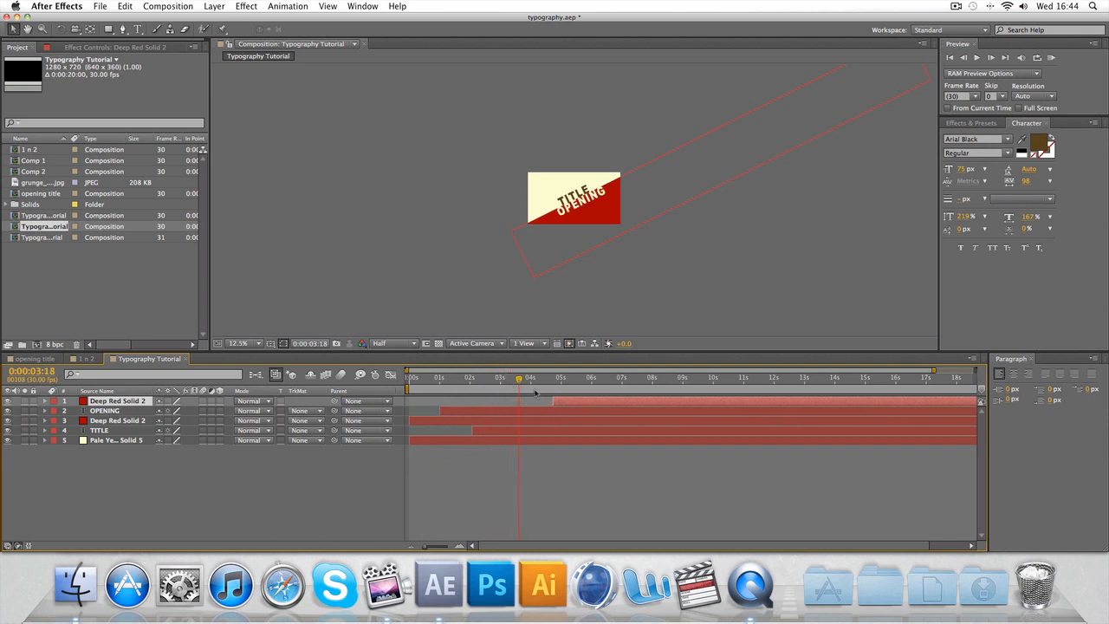
{"action": "left_click", "coordinate": [555, 376]}
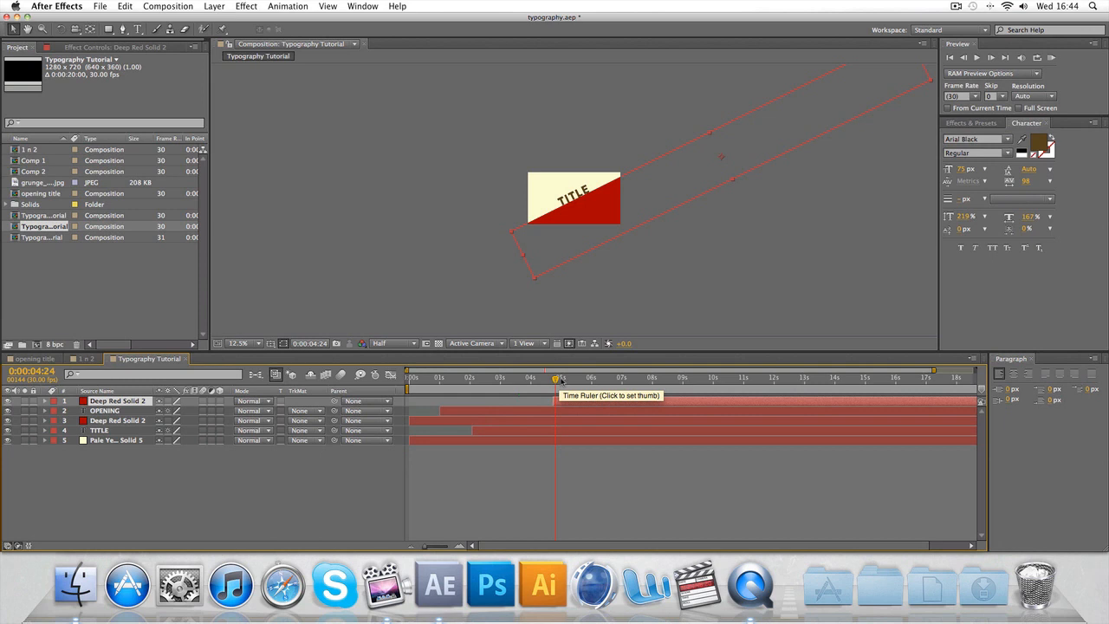
{"action": "mouse_move", "coordinate": [561, 379]}
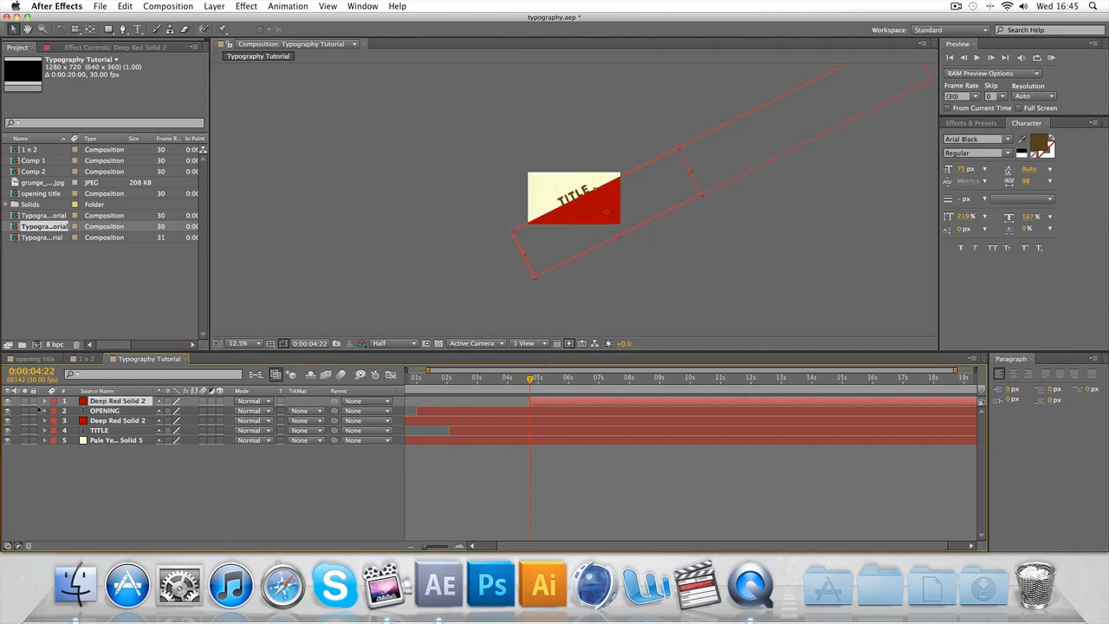
- Keyframe the enlarged duplicate rectangle's position so it sweeps across the frame
{"action": "left_click", "coordinate": [46, 400]}
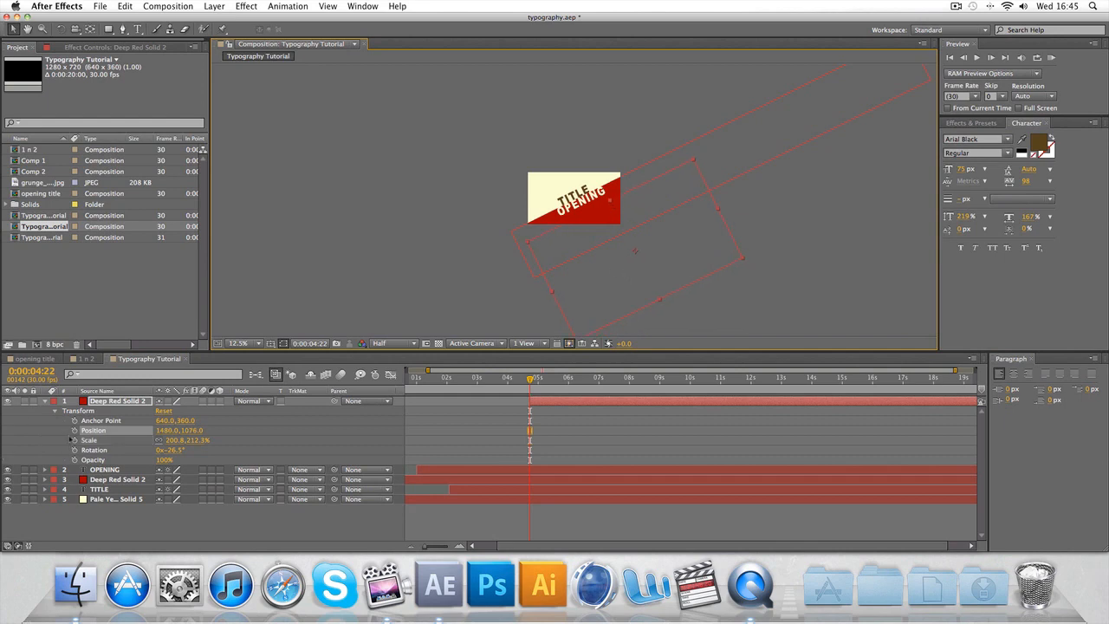
{"action": "left_click", "coordinate": [543, 377]}
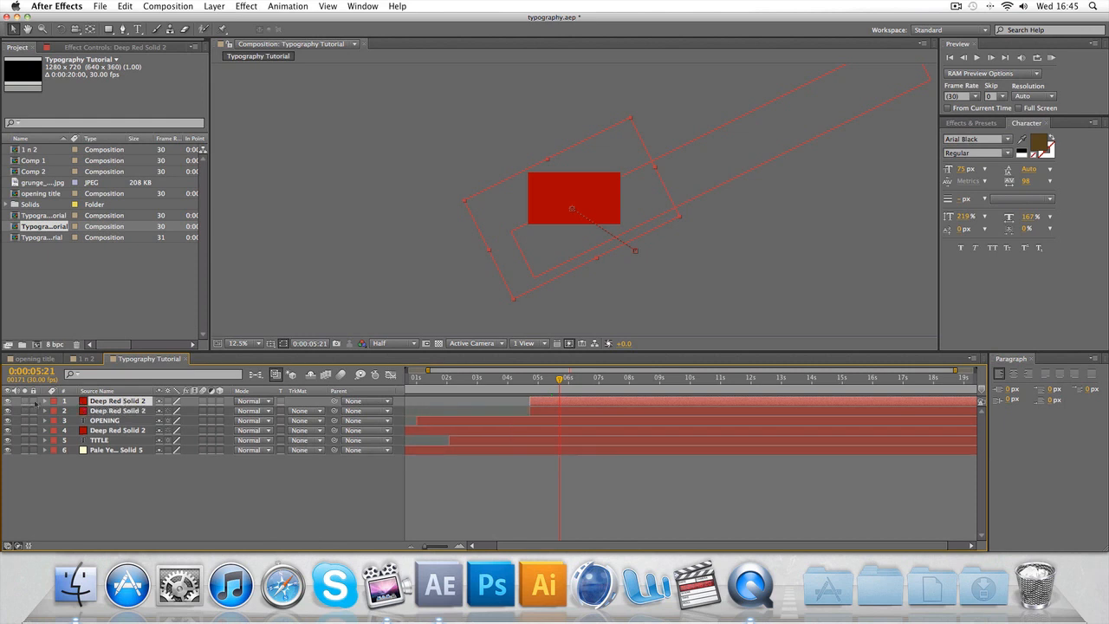
- Apply a cream Fill to the top rectangle and keyframe it sliding in from upper left
{"action": "left_click", "coordinate": [246, 6]}
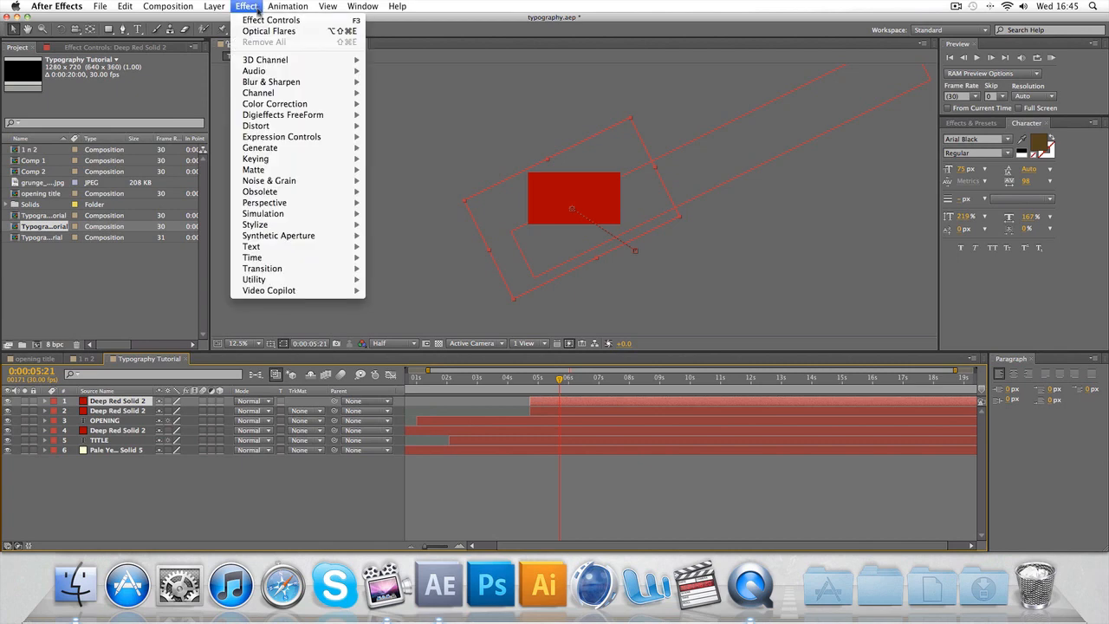
{"action": "mouse_move", "coordinate": [260, 147]}
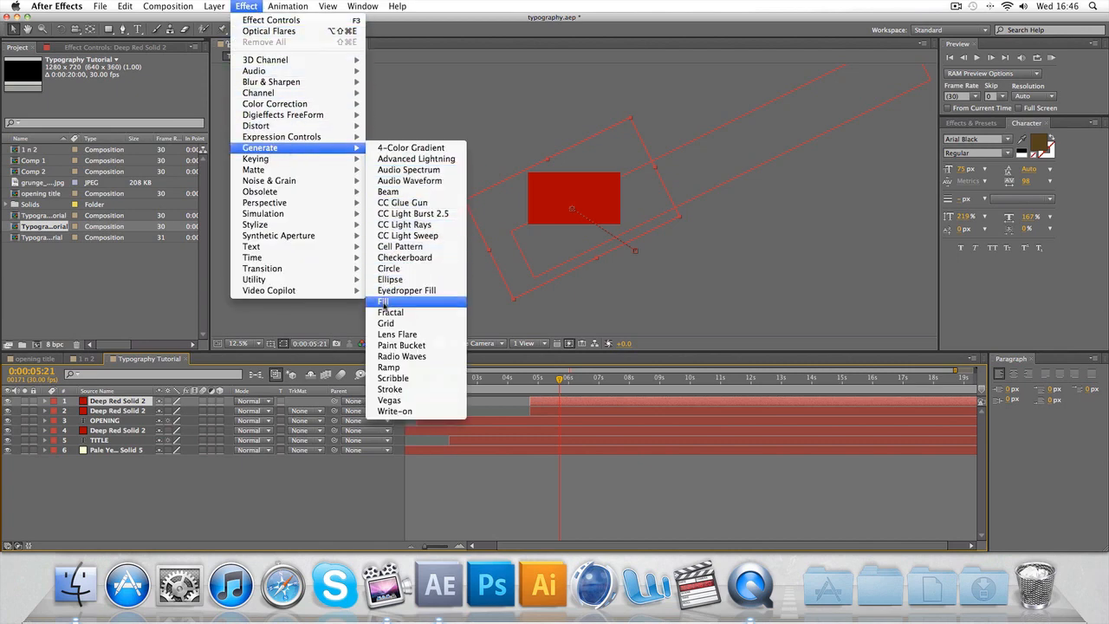
{"action": "left_click", "coordinate": [383, 300]}
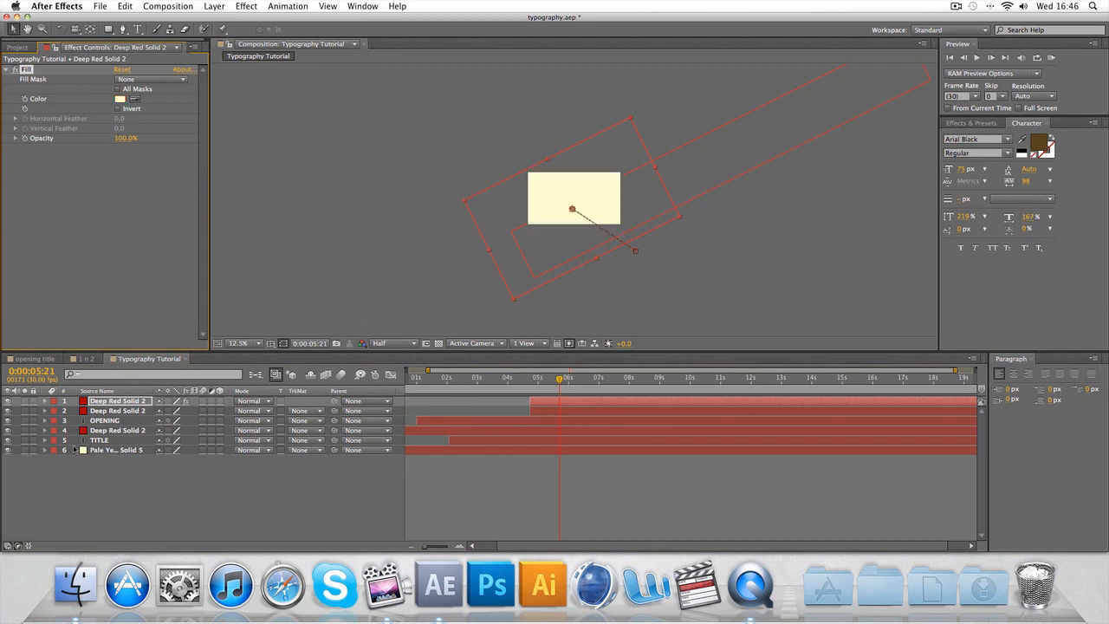
{"action": "mouse_move", "coordinate": [561, 385]}
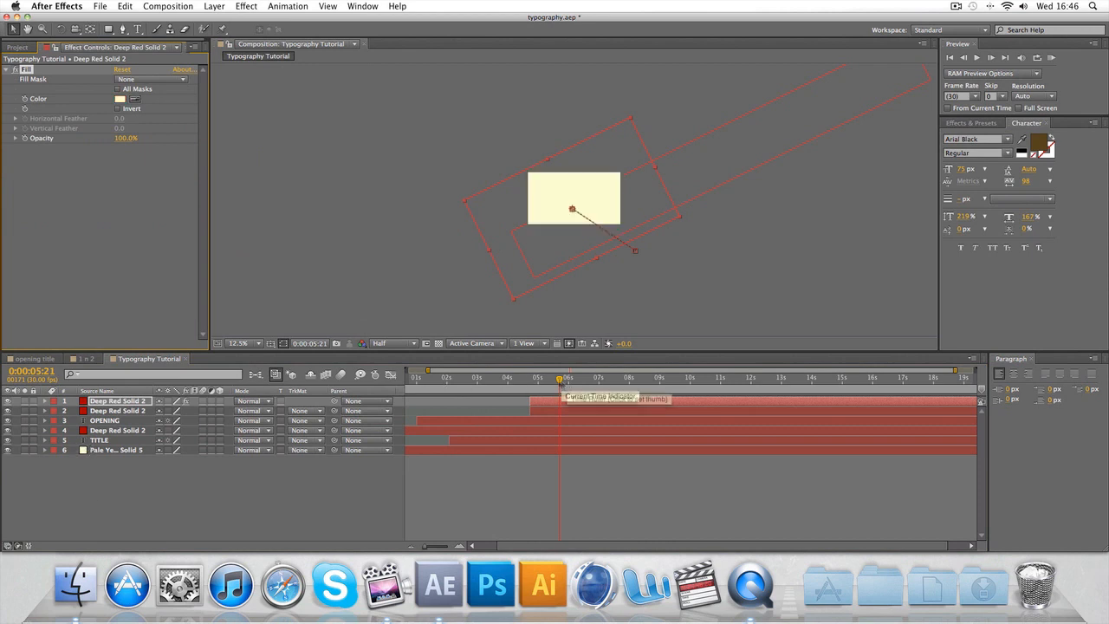
{"action": "left_click", "coordinate": [44, 400]}
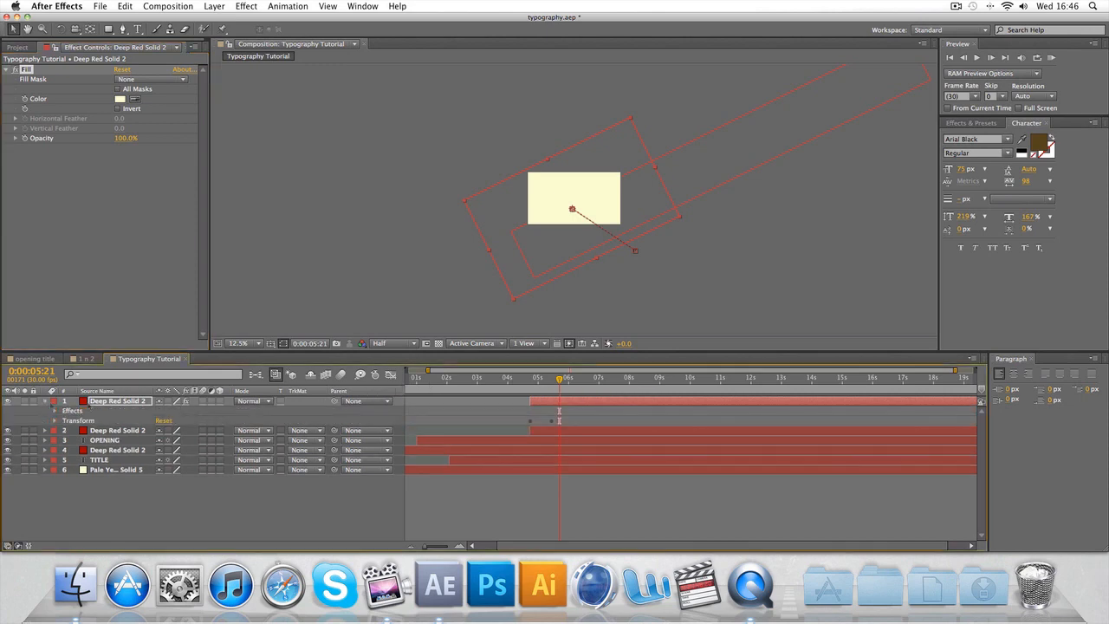
{"action": "left_click", "coordinate": [55, 421]}
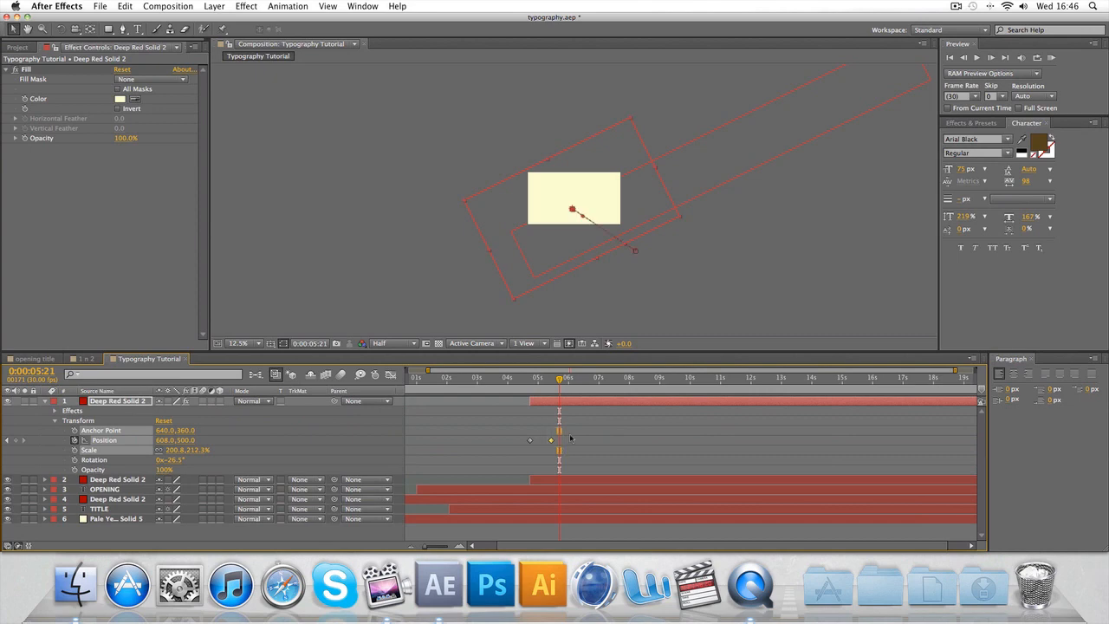
{"action": "left_click_drag", "start_coordinate": [558, 380], "coordinate": [538, 380]}
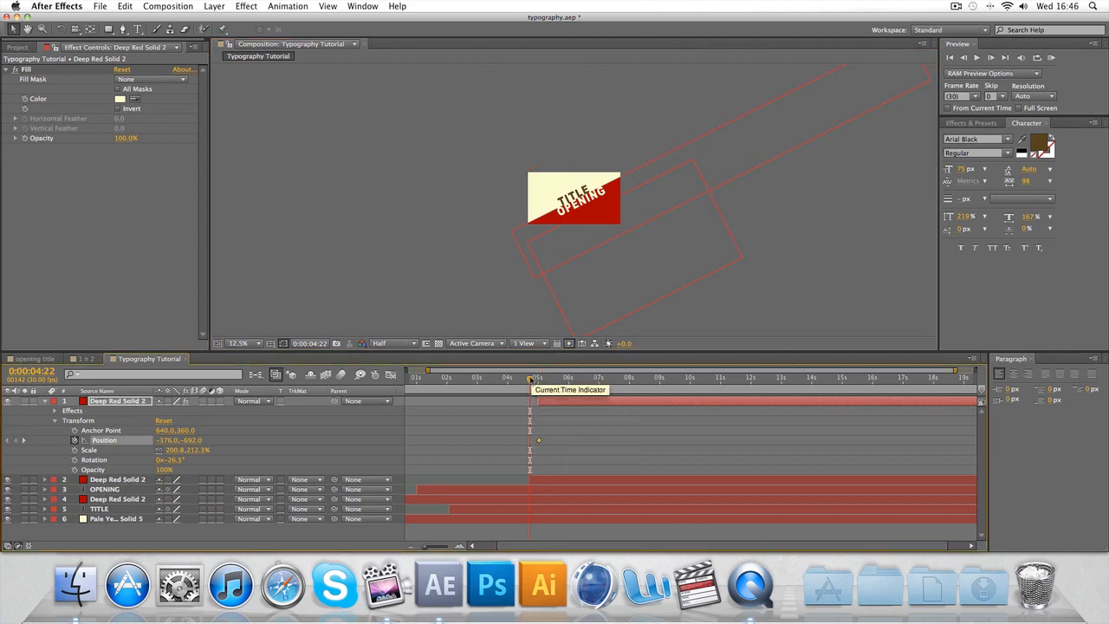
{"action": "left_click_drag", "start_coordinate": [531, 377], "coordinate": [542, 377]}
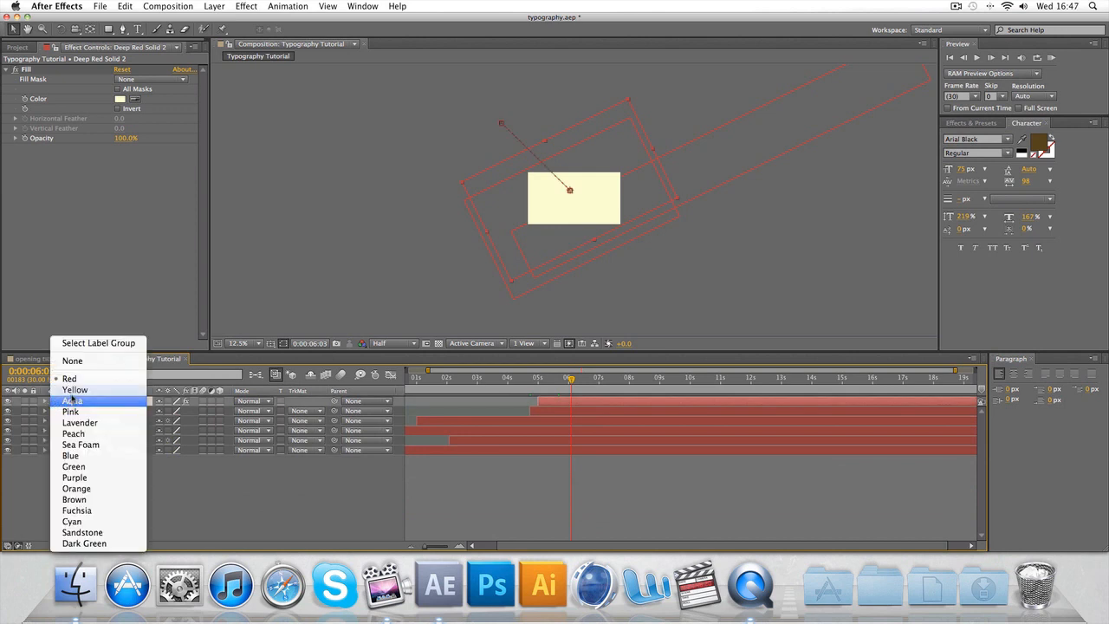
- Set the cream rectangle layer's label colour to Yellow
{"action": "left_click", "coordinate": [75, 389]}
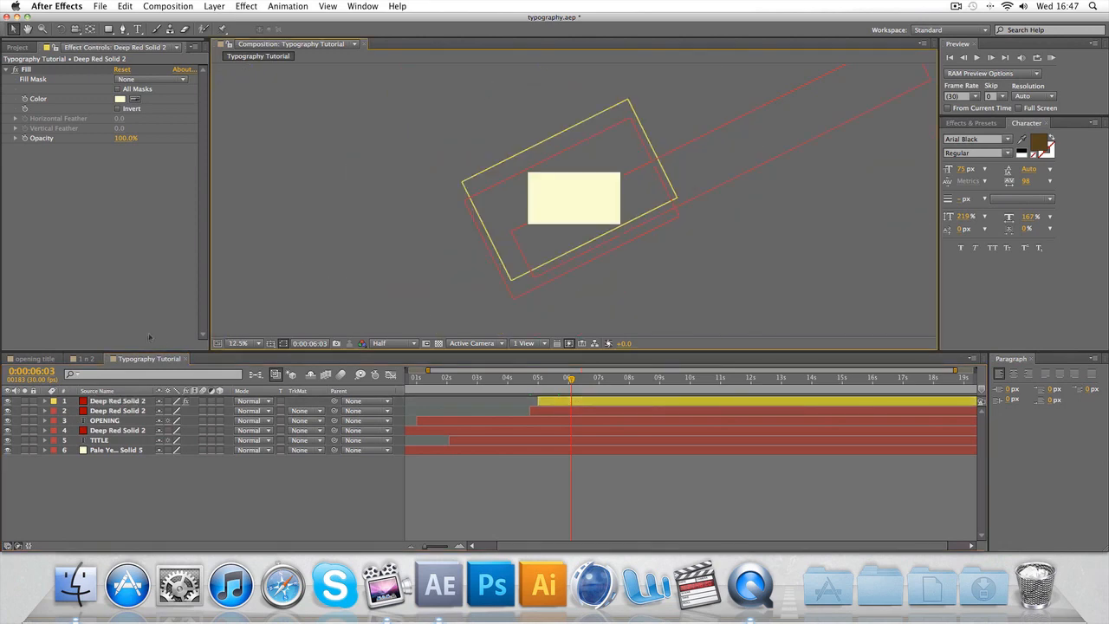
{"action": "mouse_move", "coordinate": [182, 340]}
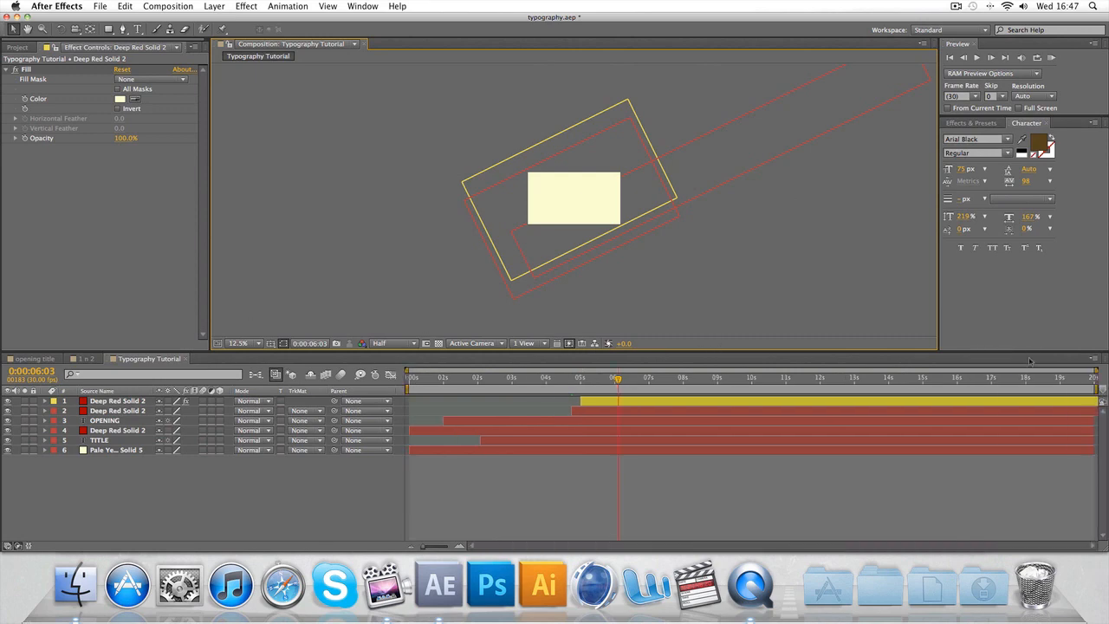
{"action": "mouse_move", "coordinate": [751, 585]}
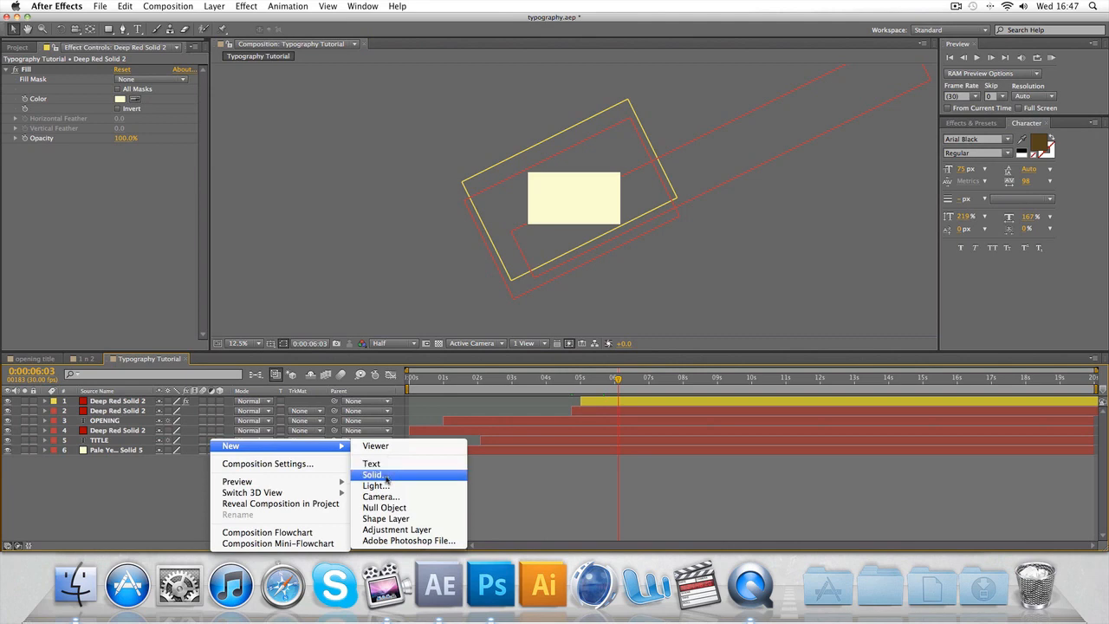
- Create a text layer reading 'SECOND' at the centre of the composition
{"action": "left_click", "coordinate": [371, 463]}
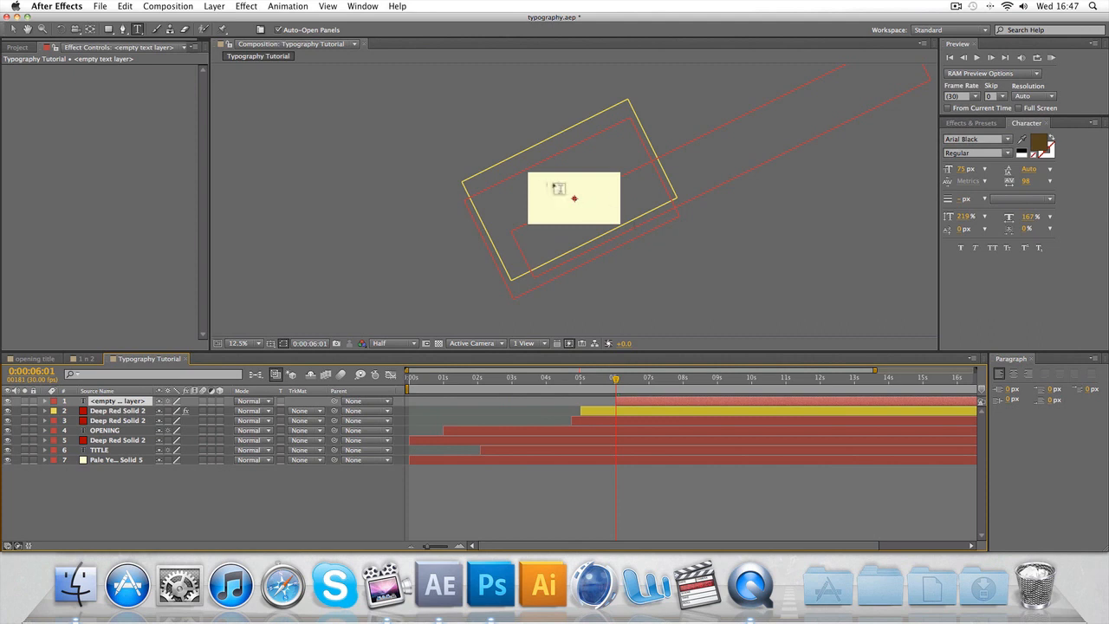
{"action": "left_click", "coordinate": [573, 186]}
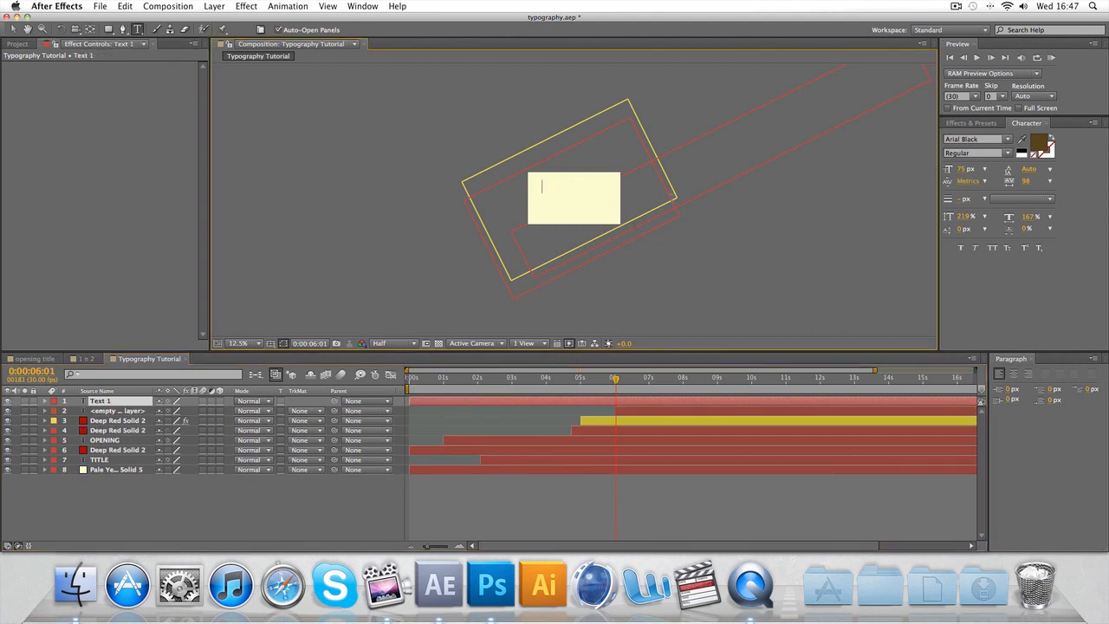
{"action": "type", "text": "SECON"}
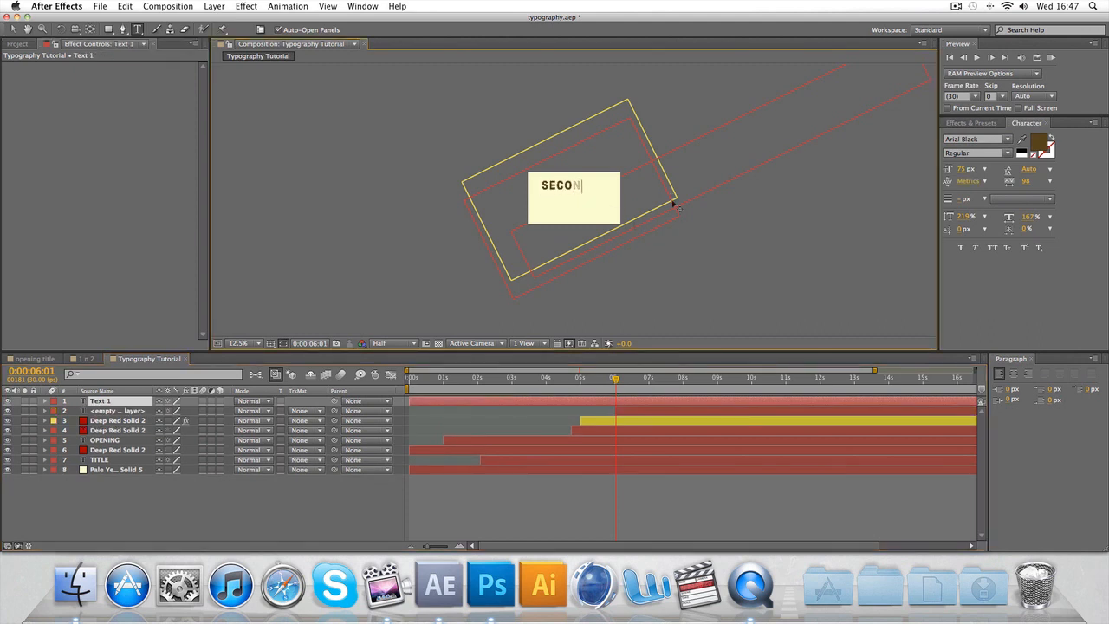
{"action": "type", "text": "D"}
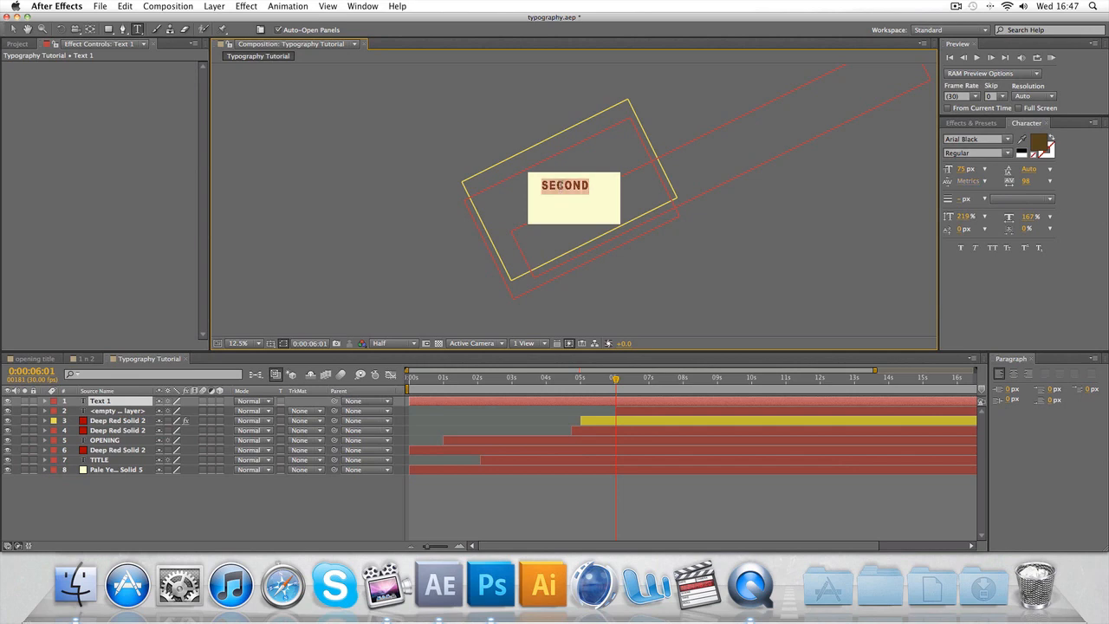
{"action": "mouse_move", "coordinate": [516, 101]}
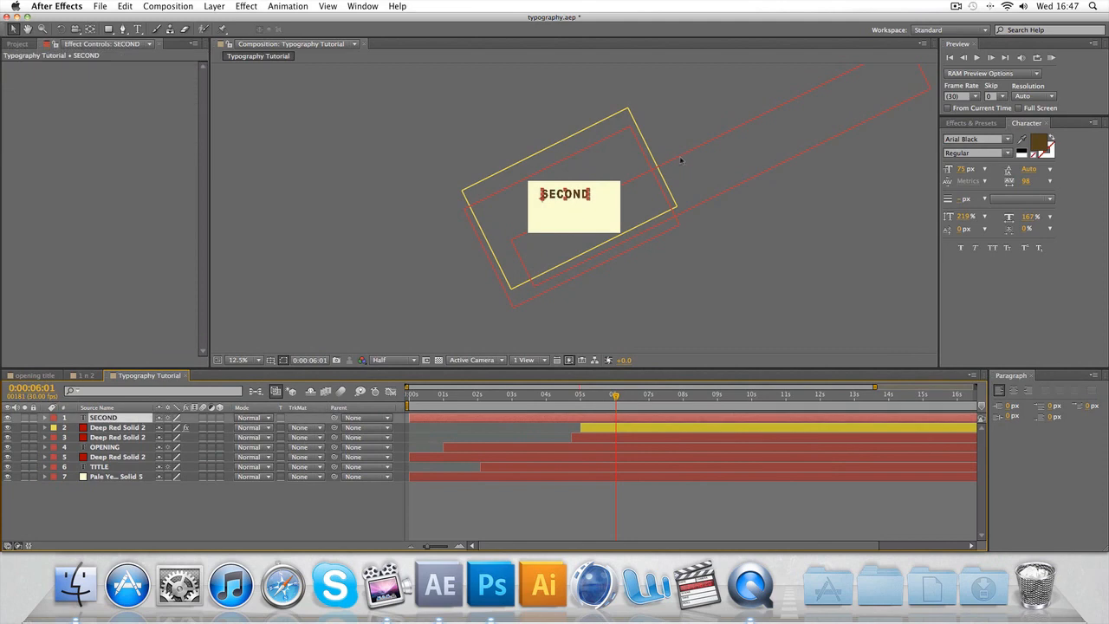
{"action": "mouse_move", "coordinate": [594, 165]}
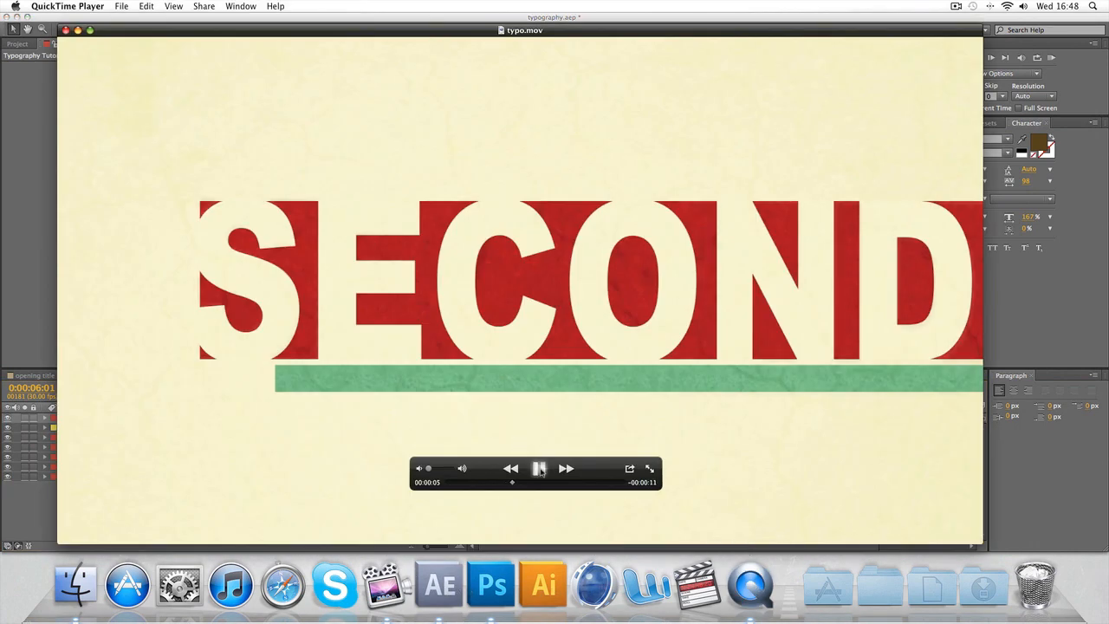
- Add a full-frame deep red solid as a bar behind SECOND and make the text cream
{"action": "left_click", "coordinate": [439, 585]}
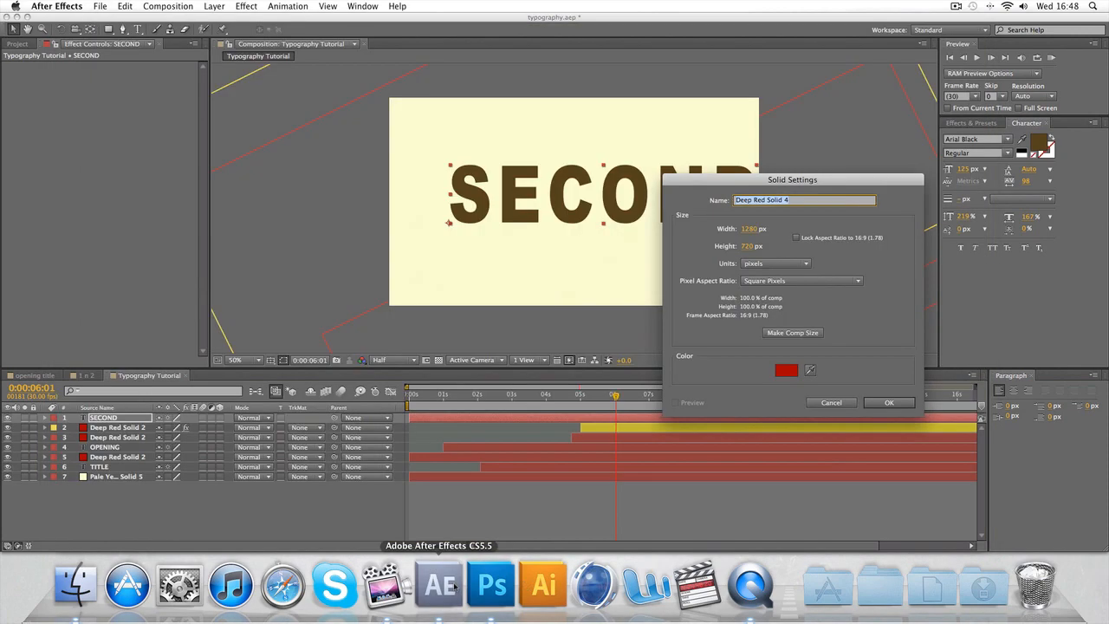
{"action": "left_click", "coordinate": [888, 402]}
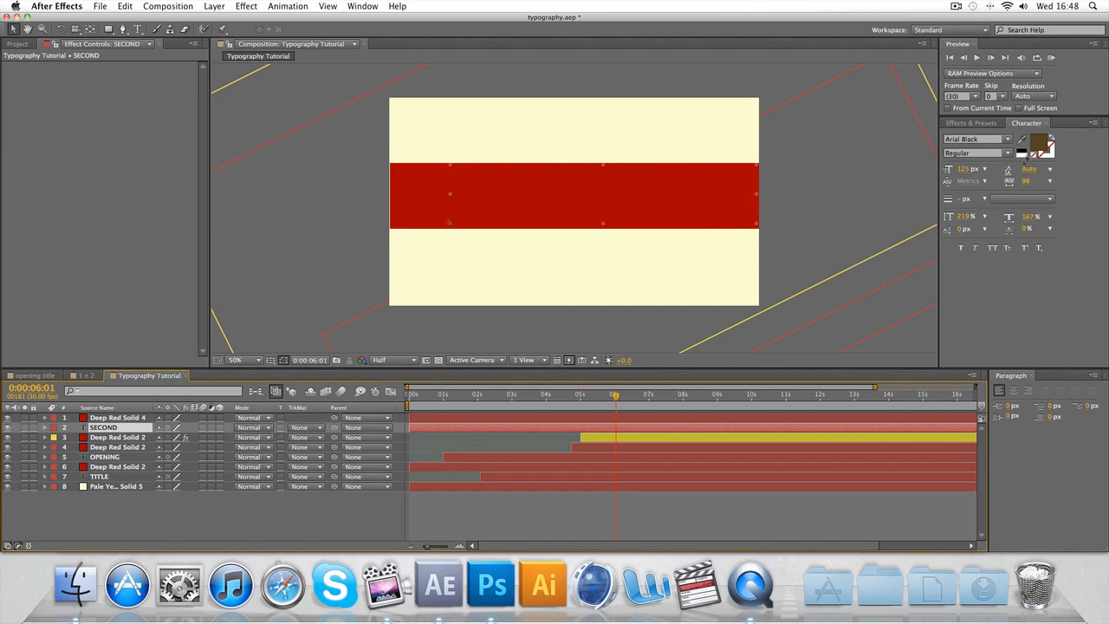
{"action": "left_click", "coordinate": [1040, 145]}
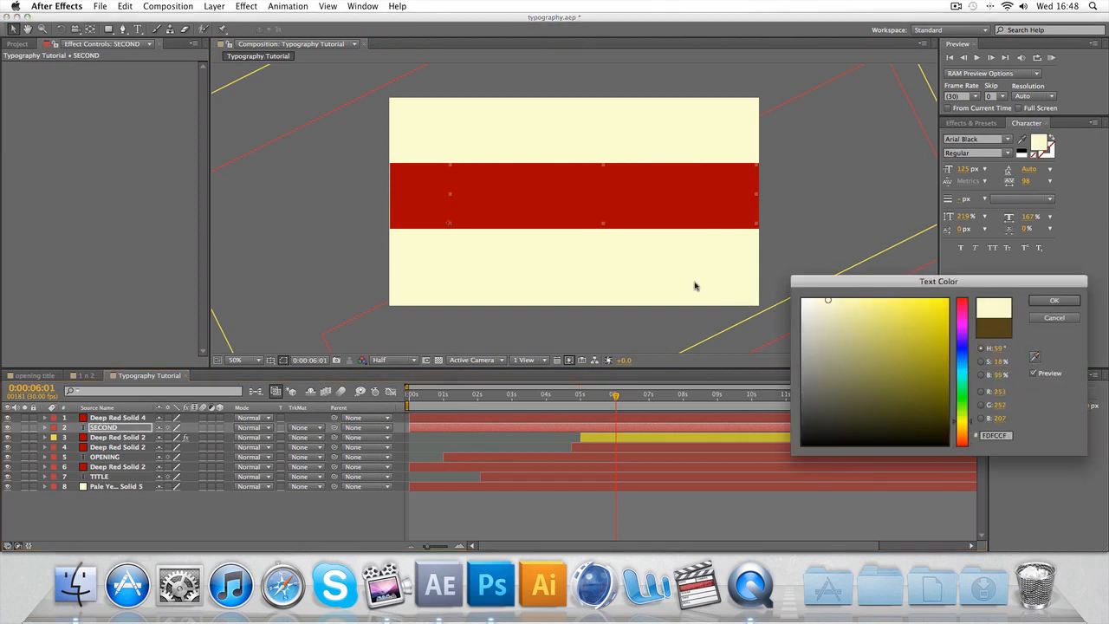
{"action": "left_click", "coordinate": [1054, 300]}
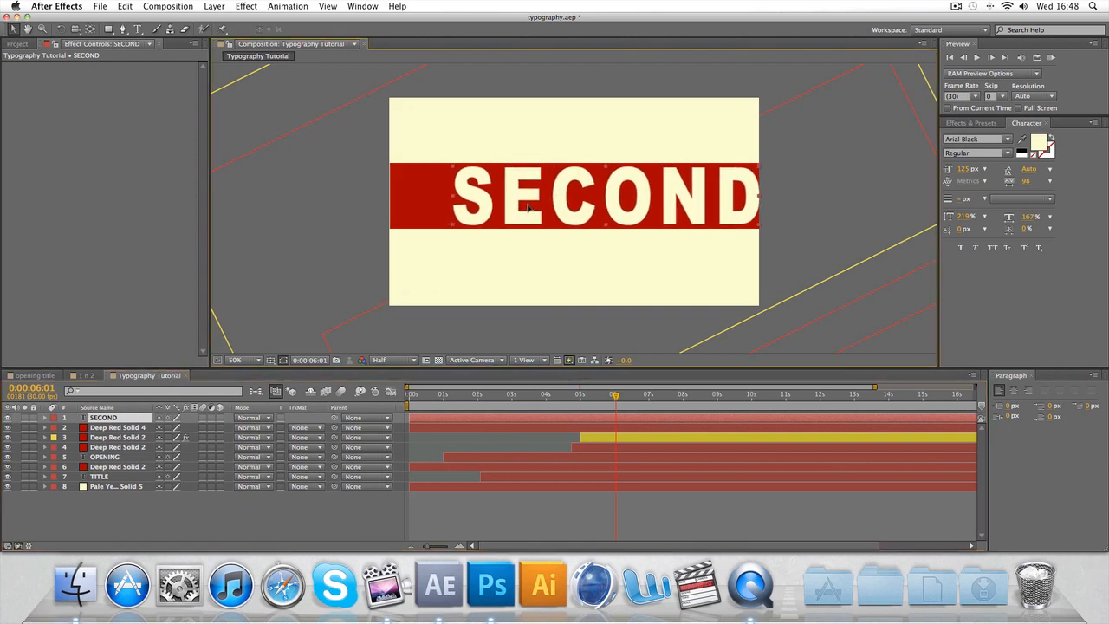
- Select the SECOND text layer among the red layers to trim its start near 5:21
{"action": "left_click", "coordinate": [116, 427]}
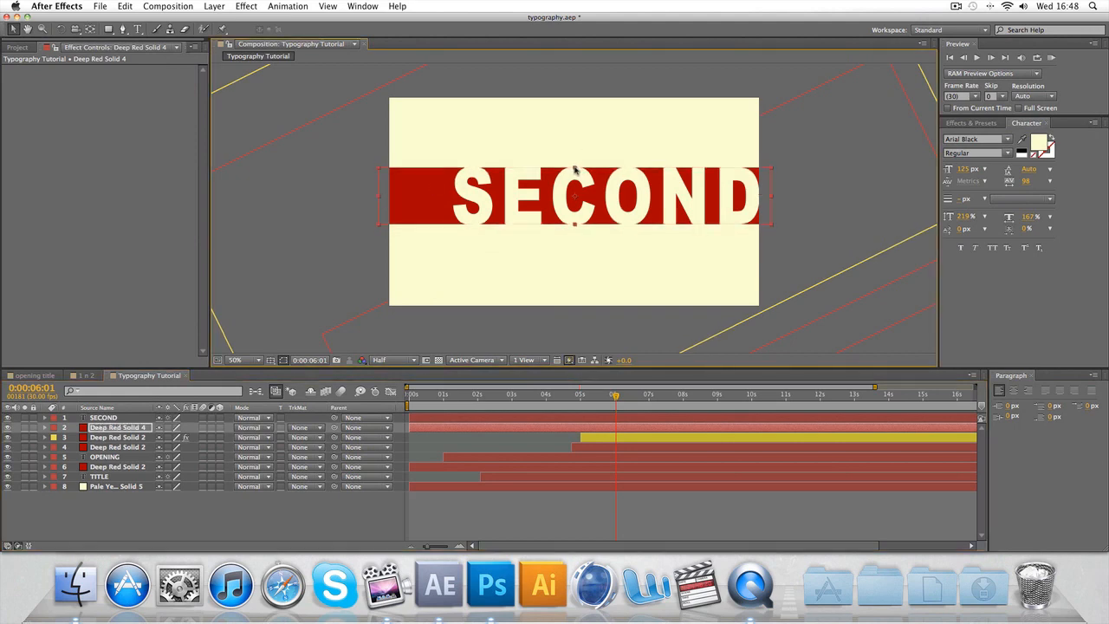
{"action": "left_click", "coordinate": [117, 436]}
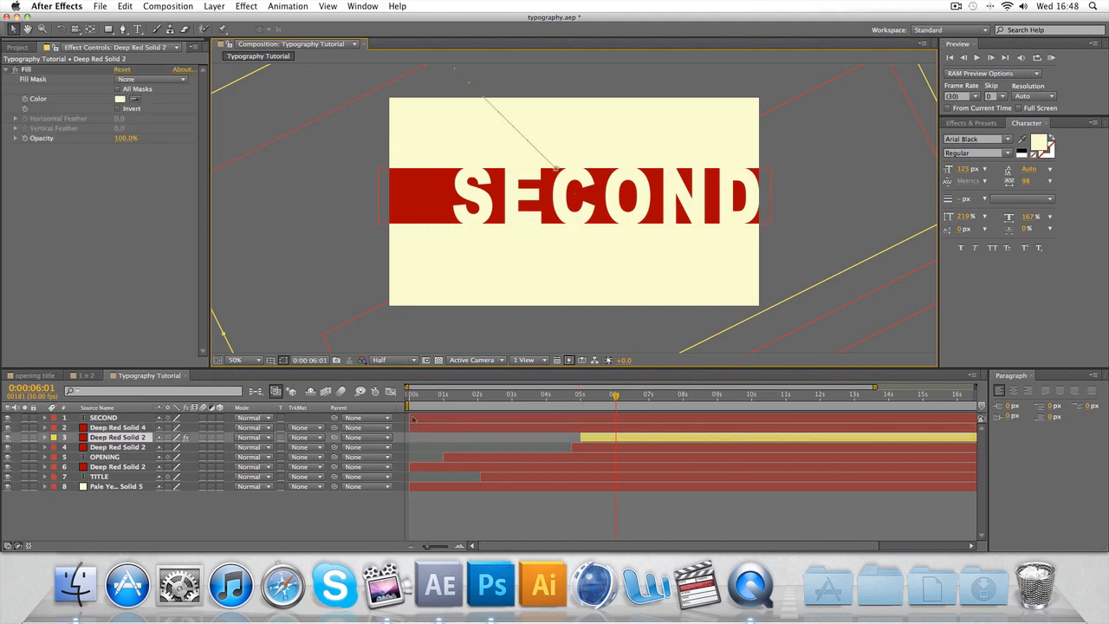
{"action": "left_click", "coordinate": [103, 418]}
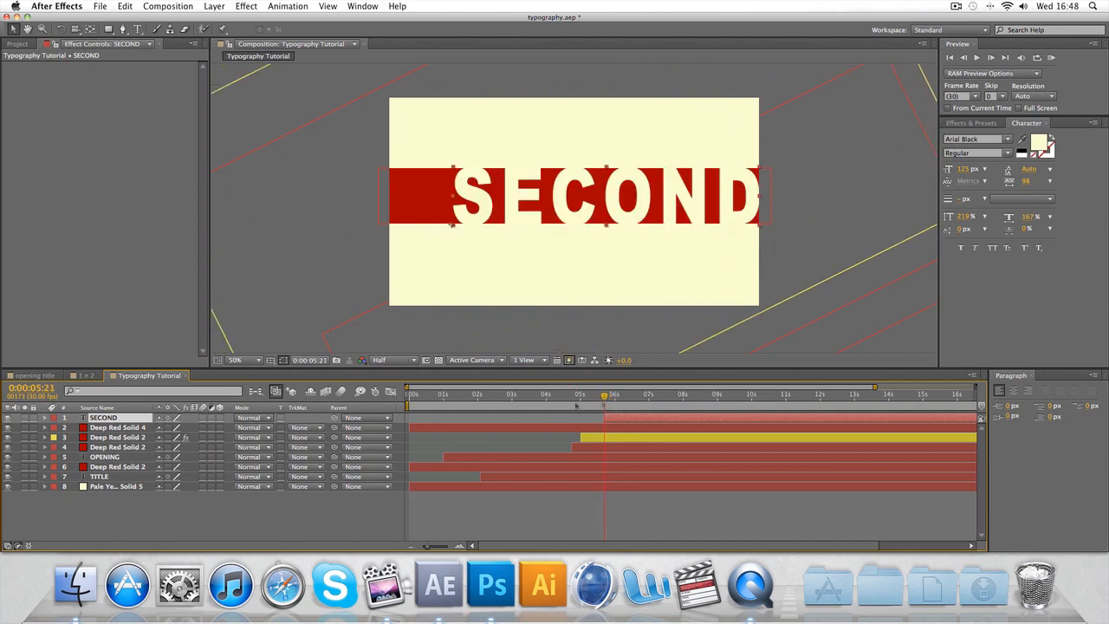
- Keyframe the red bar sliding in from off-screen right to behind SECOND by about 6:13
{"action": "left_click", "coordinate": [117, 426]}
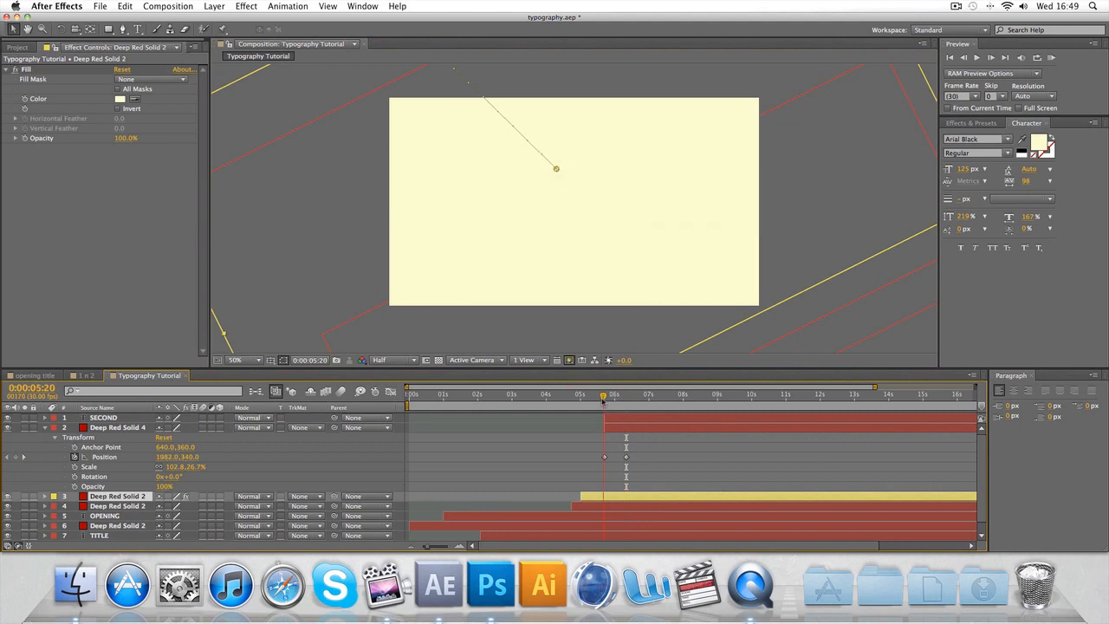
{"action": "left_click", "coordinate": [630, 395]}
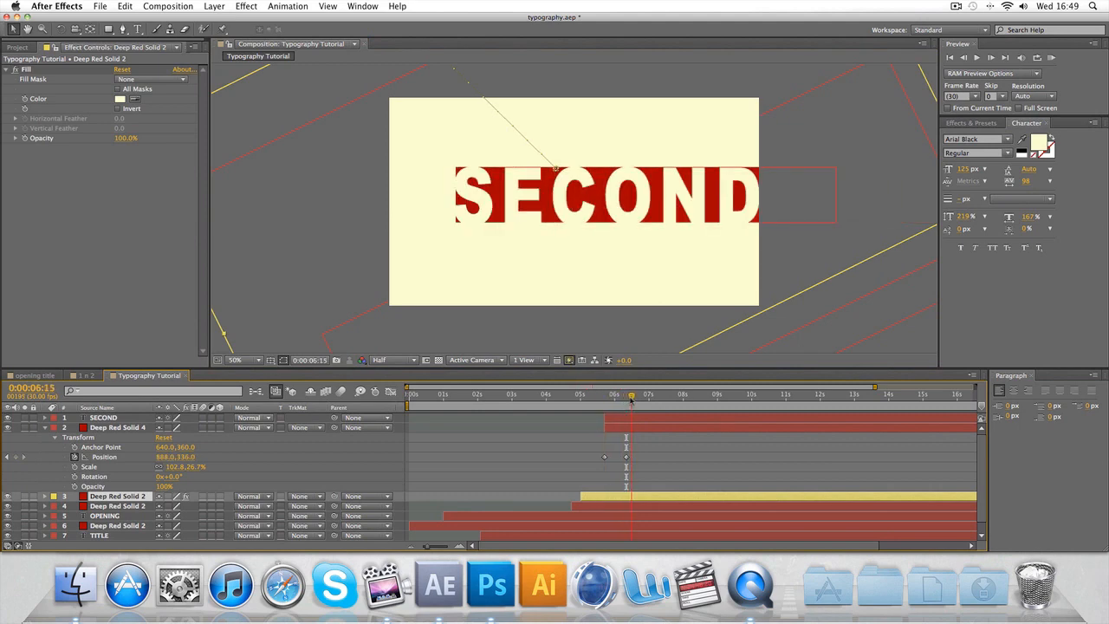
{"action": "left_click_drag", "start_coordinate": [631, 399], "coordinate": [620, 399]}
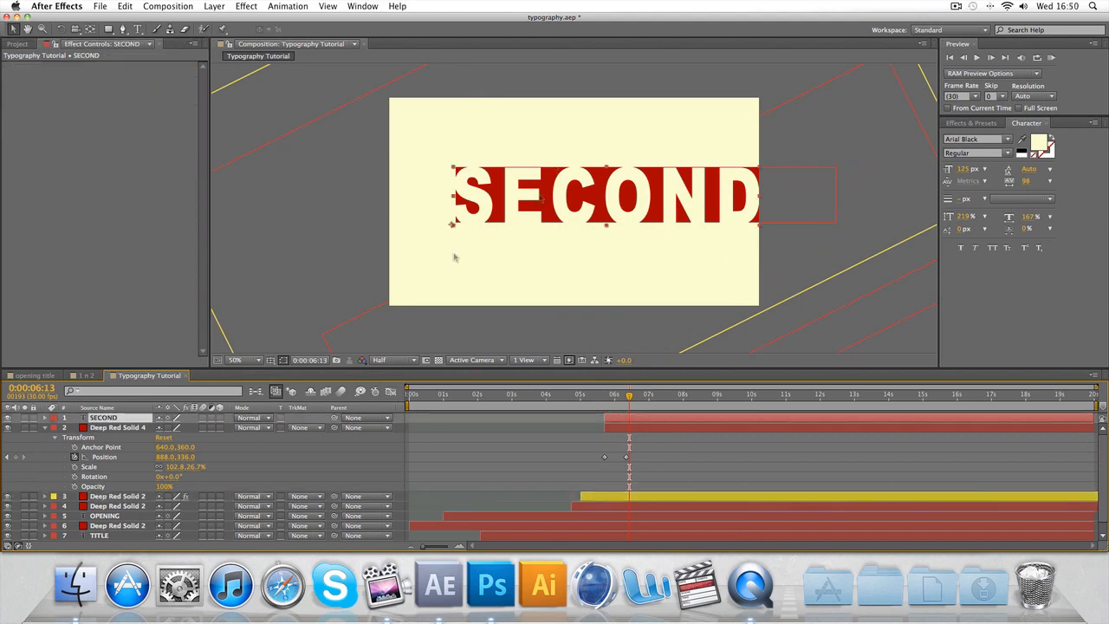
{"action": "double_click", "coordinate": [103, 417]}
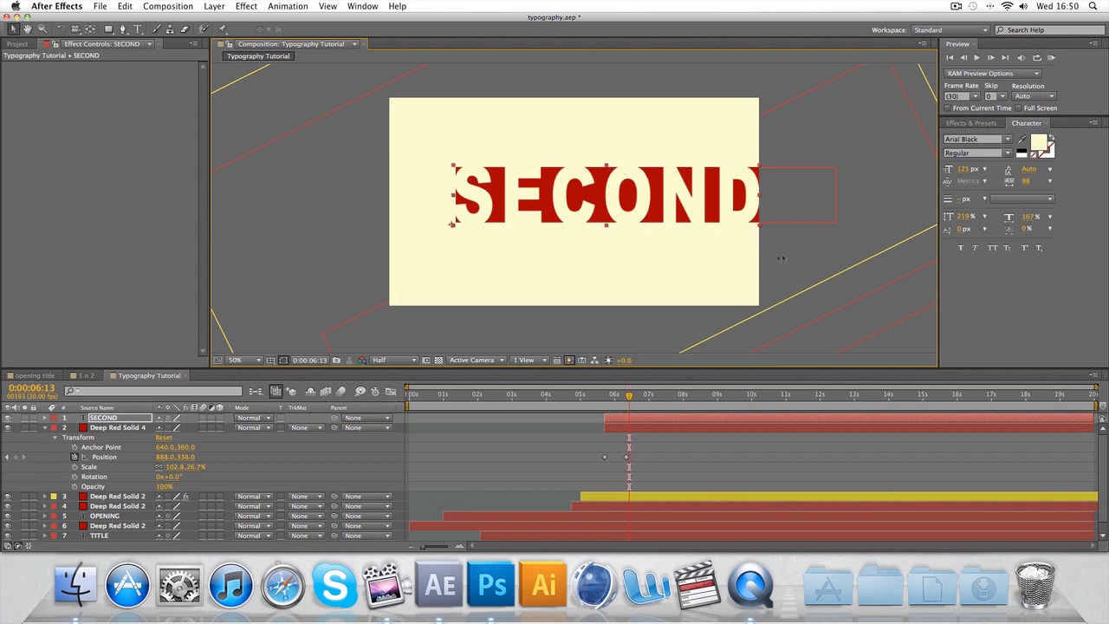
{"action": "left_click", "coordinate": [116, 496]}
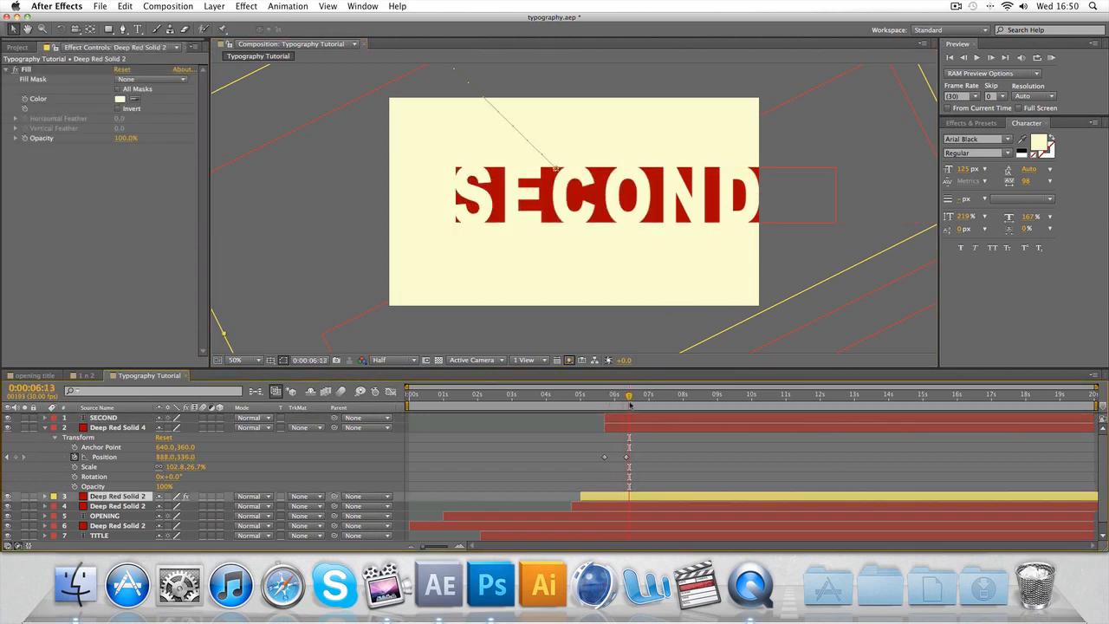
{"action": "left_click", "coordinate": [117, 427]}
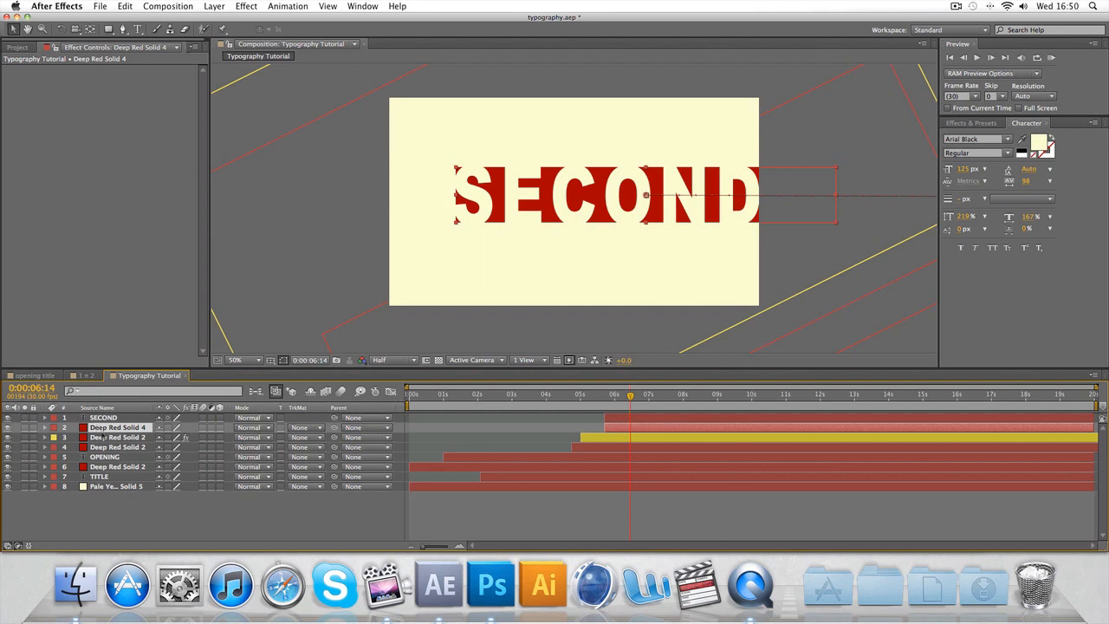
- Create a new dark green solid layer and squash it into a thin bar under SECOND
{"action": "right_click", "coordinate": [117, 437]}
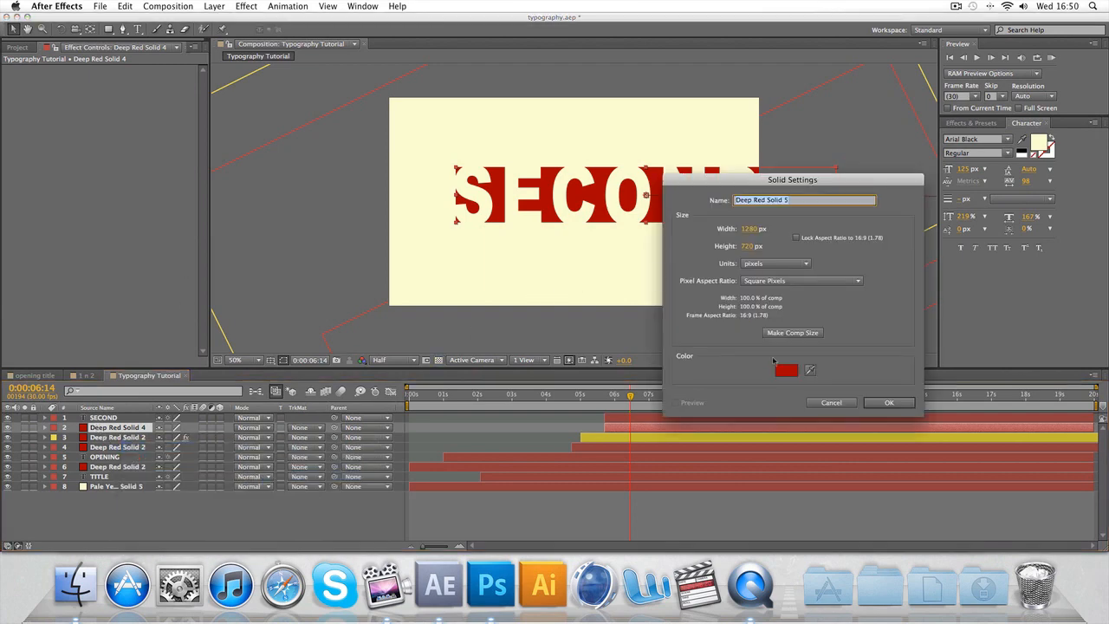
{"action": "left_click", "coordinate": [785, 370]}
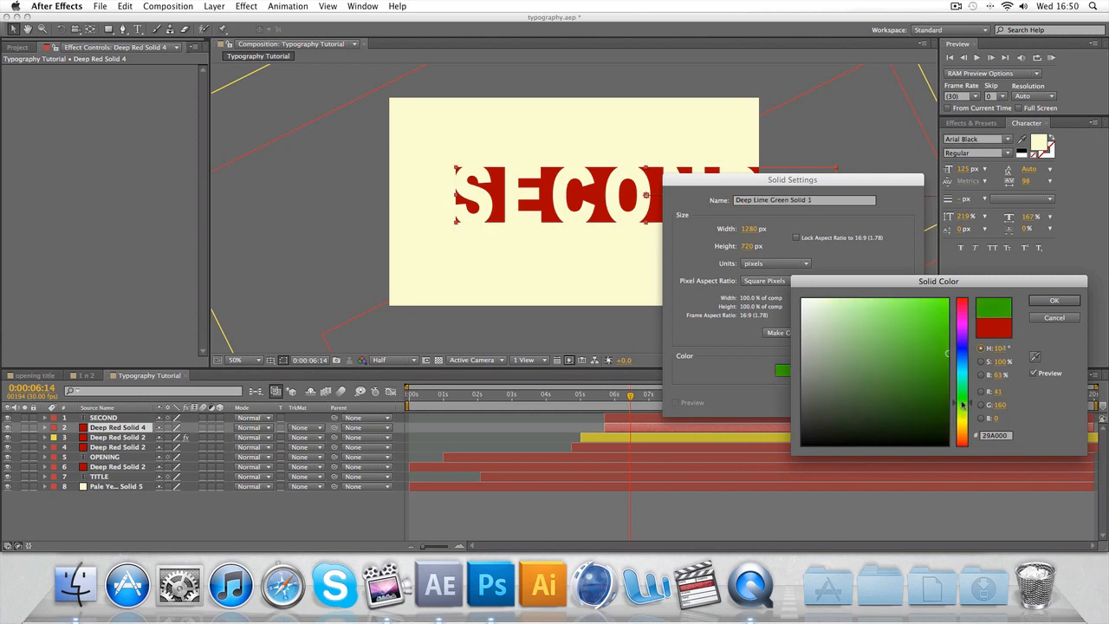
{"action": "left_click", "coordinate": [907, 390]}
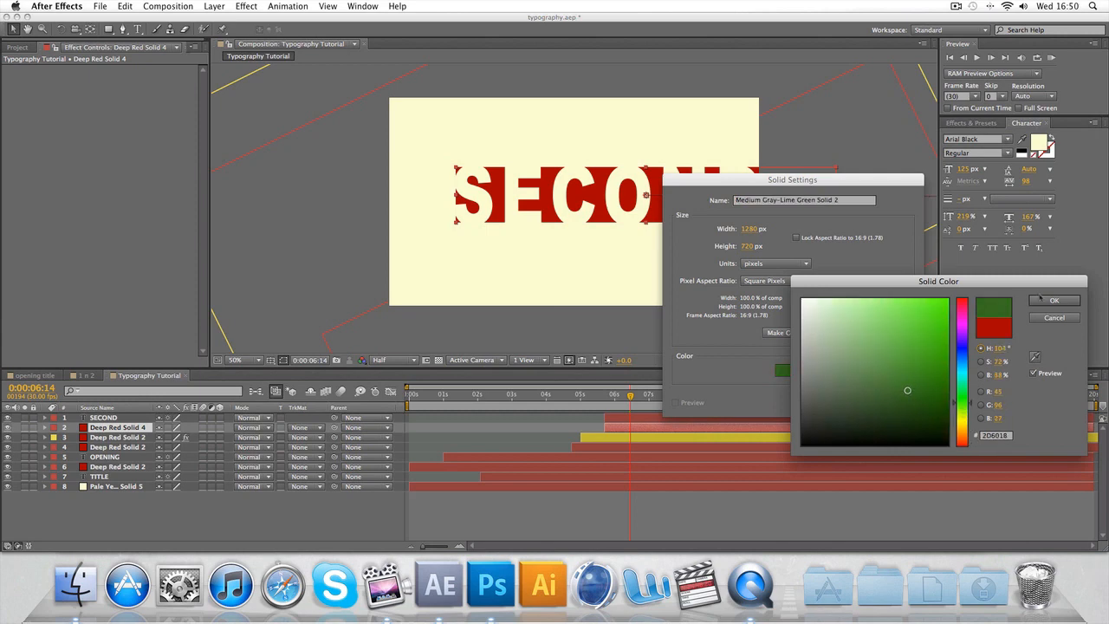
{"action": "left_click", "coordinate": [1054, 299]}
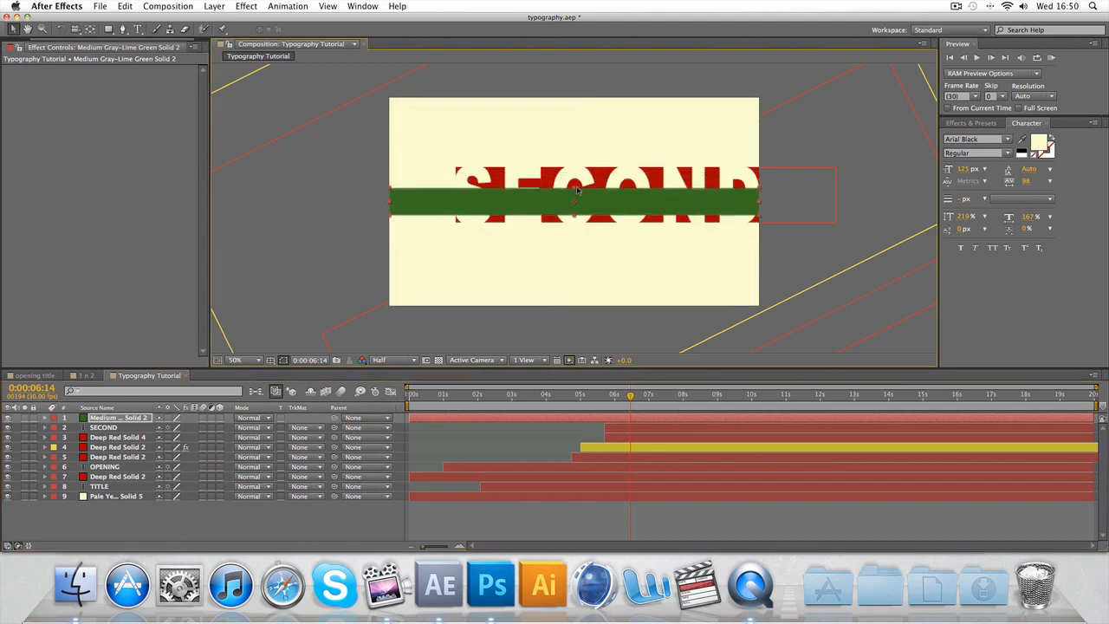
{"action": "left_click", "coordinate": [234, 359]}
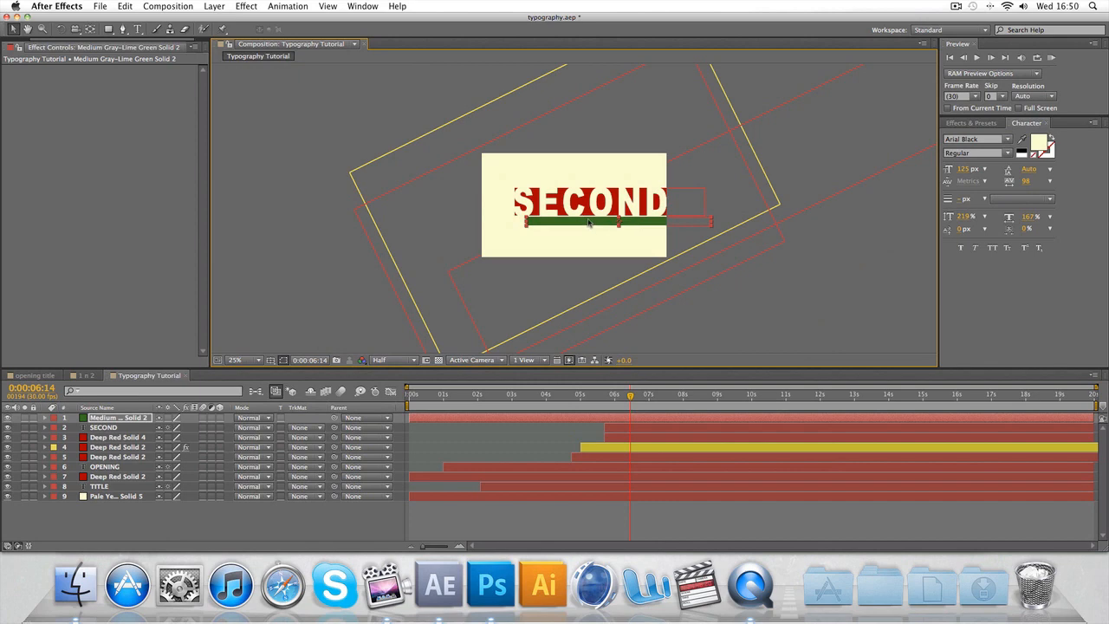
- Trim the green bar's In point to about six seconds
{"action": "left_click", "coordinate": [233, 359]}
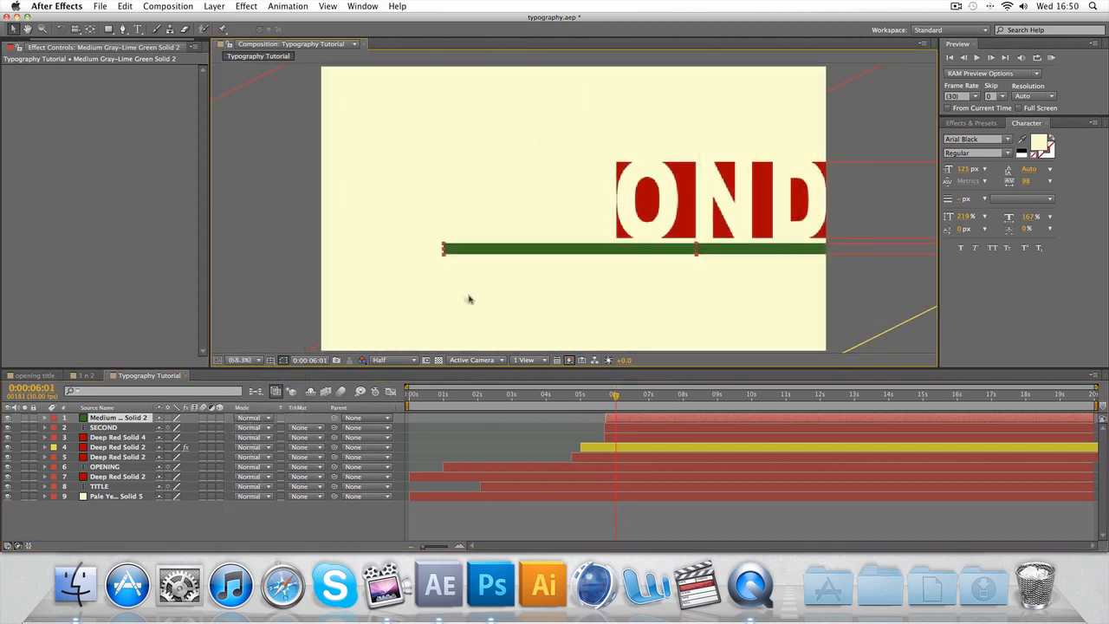
{"action": "left_click", "coordinate": [604, 394]}
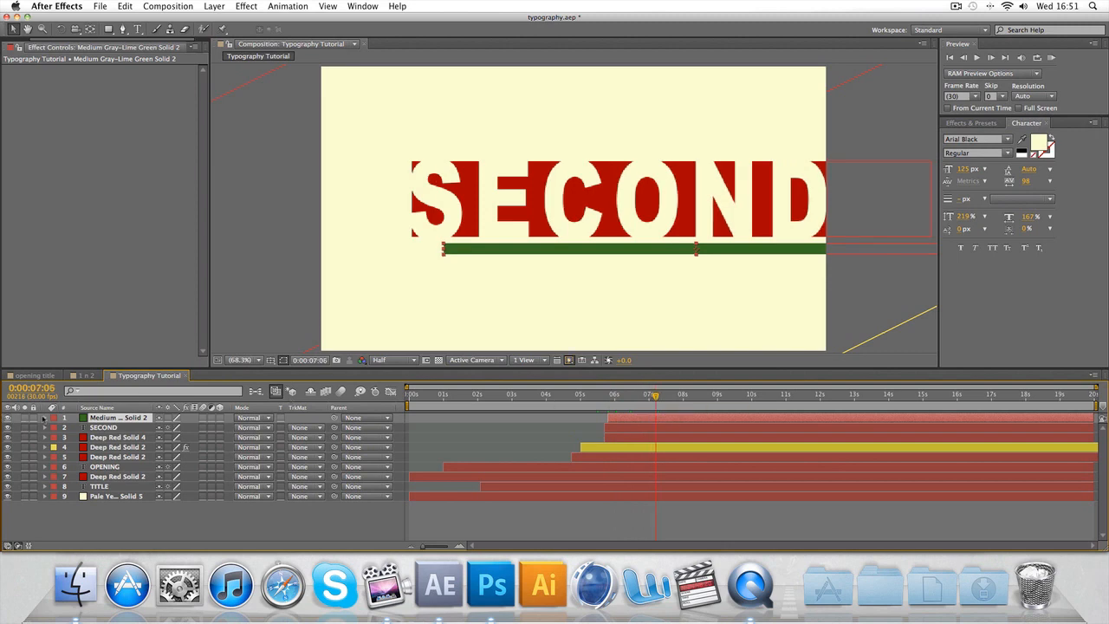
- Reveal the green bar's Transform values (position 950,462, scale 3.9%) and scrub just past six seconds
{"action": "left_click", "coordinate": [46, 417]}
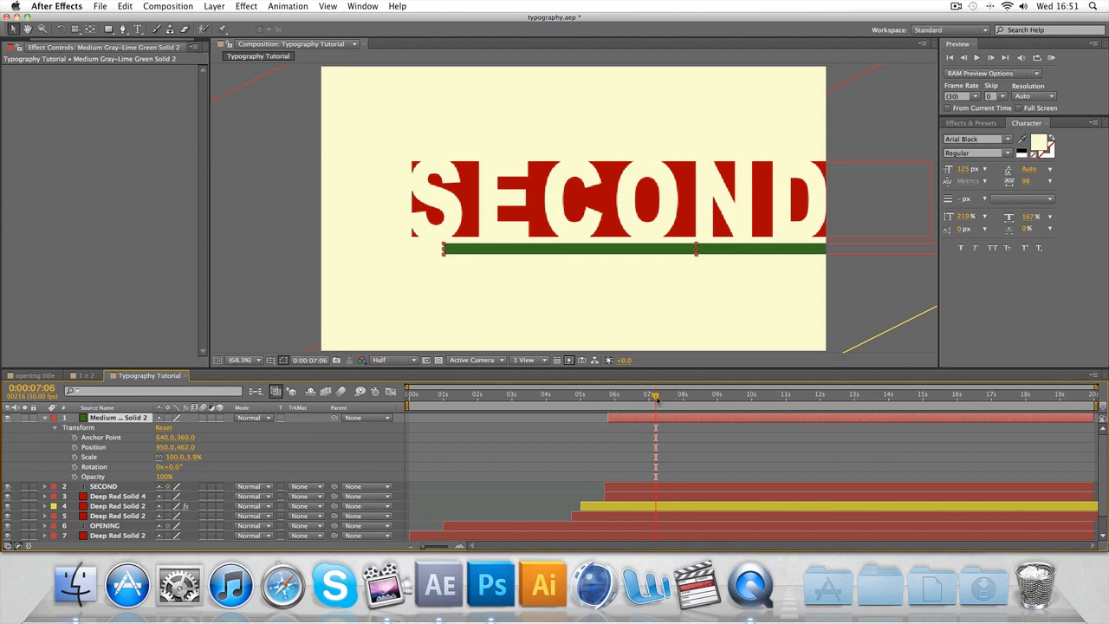
{"action": "left_click", "coordinate": [637, 394]}
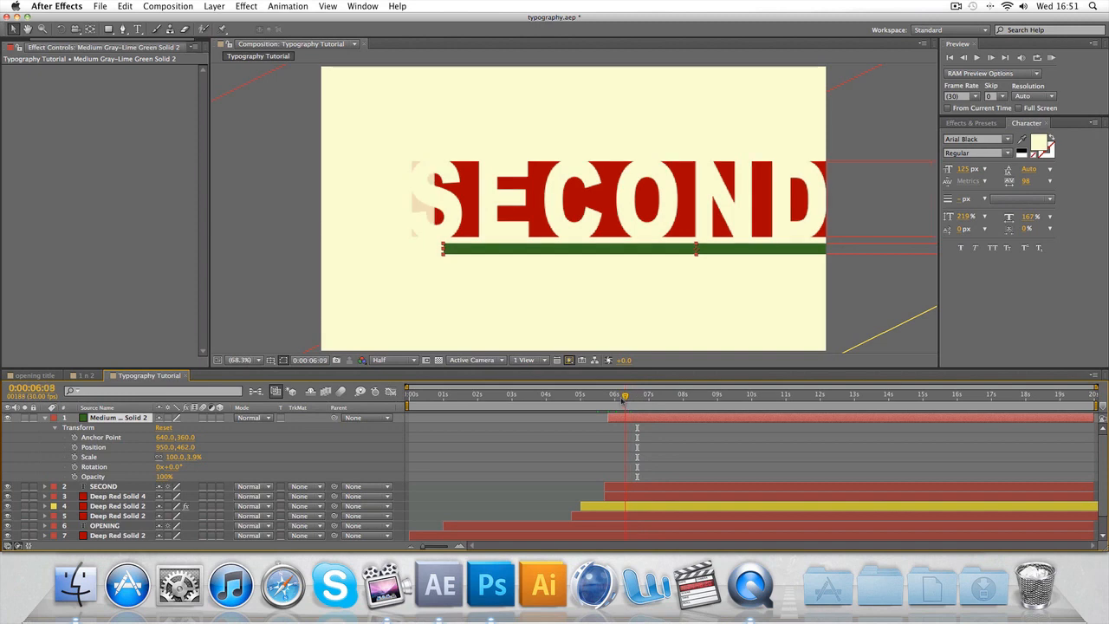
{"action": "left_click_drag", "start_coordinate": [622, 400], "coordinate": [637, 400]}
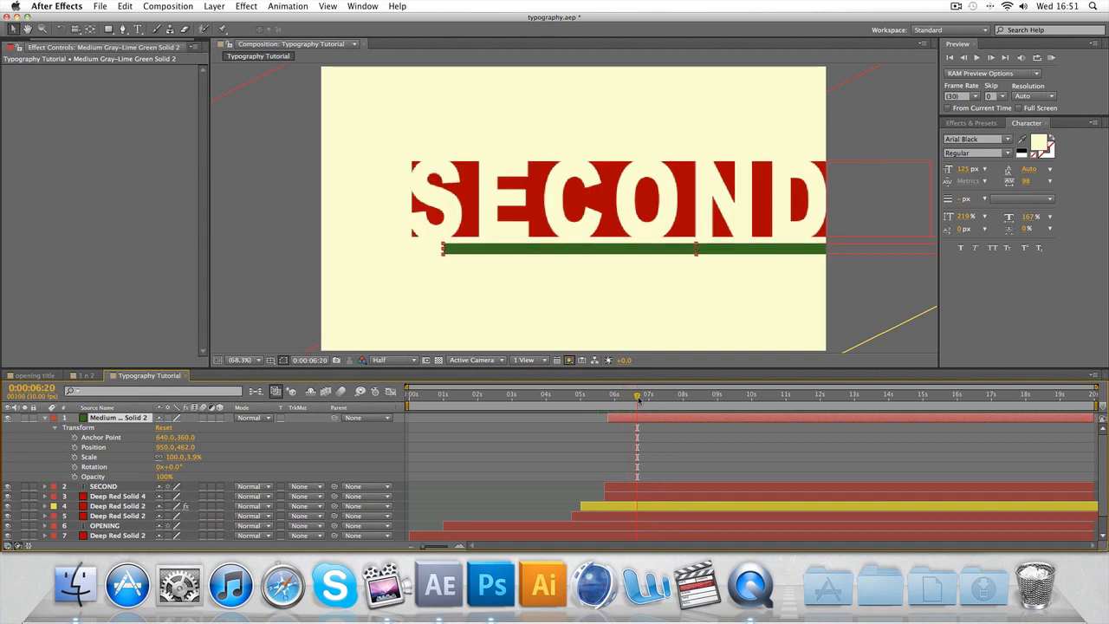